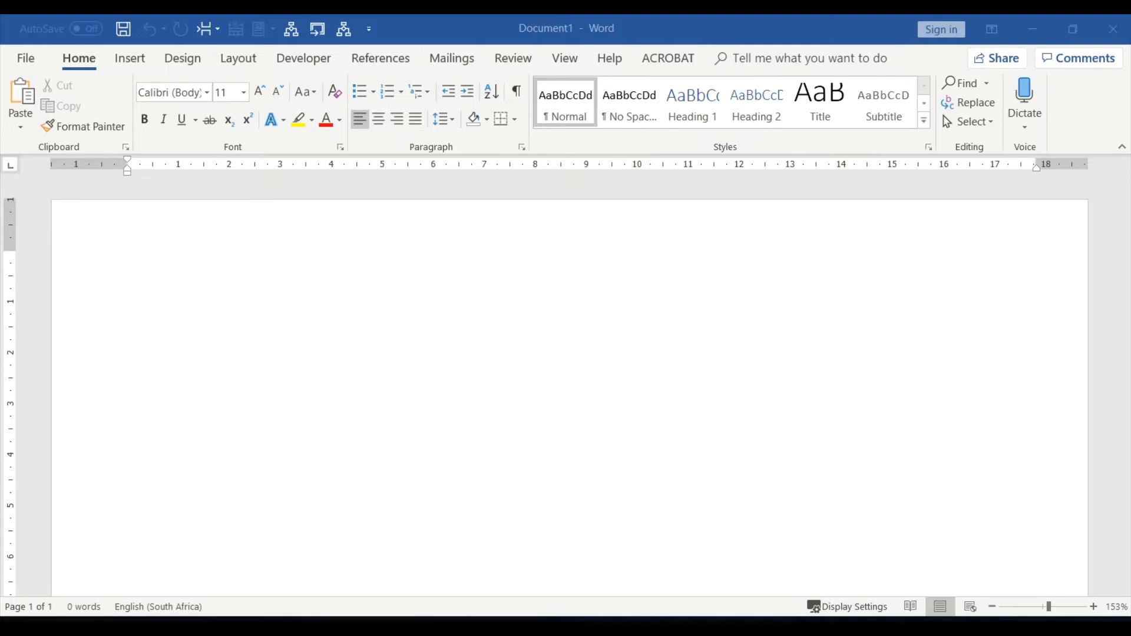
Step: Set the paper size to 8x10 and apply Mirrored margins from the Layout tab
left_click(238, 58)
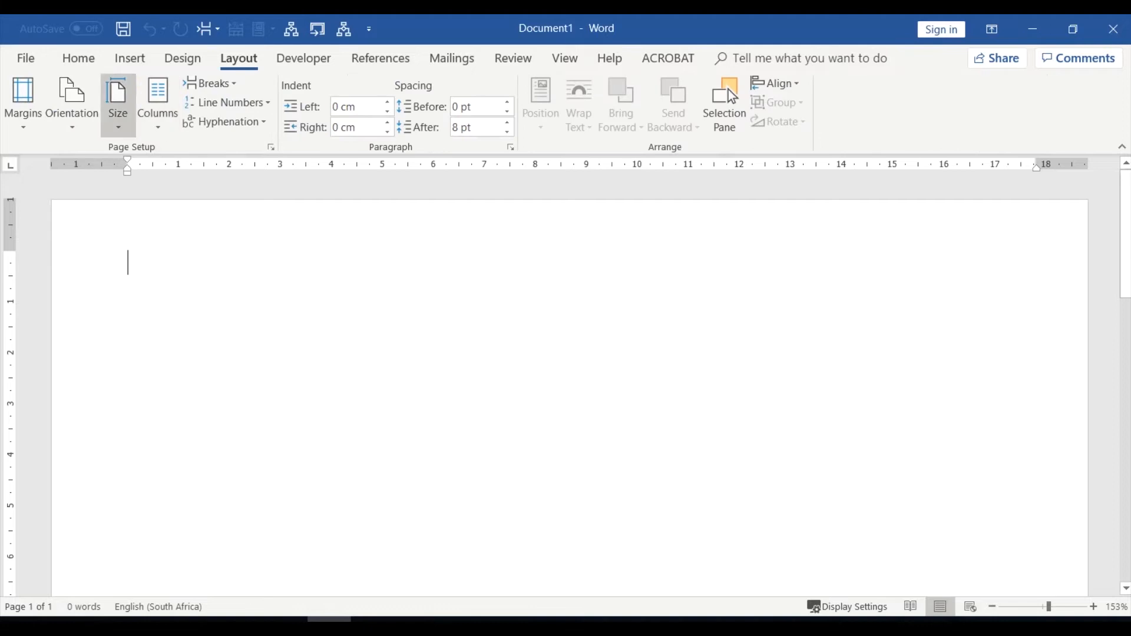
left_click(118, 100)
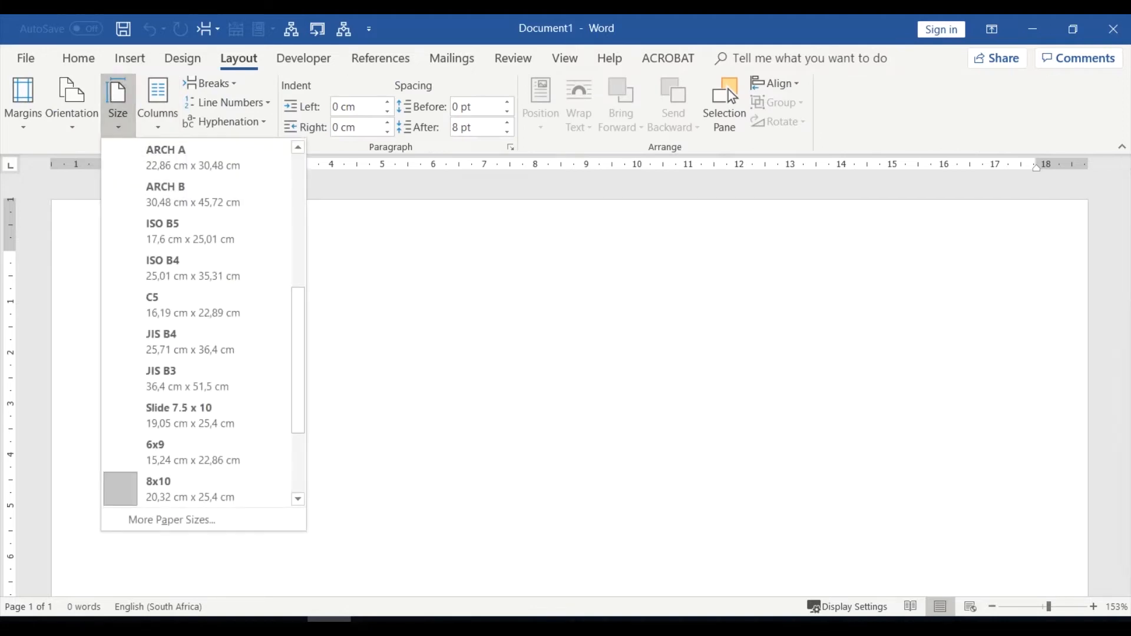
left_click(22, 96)
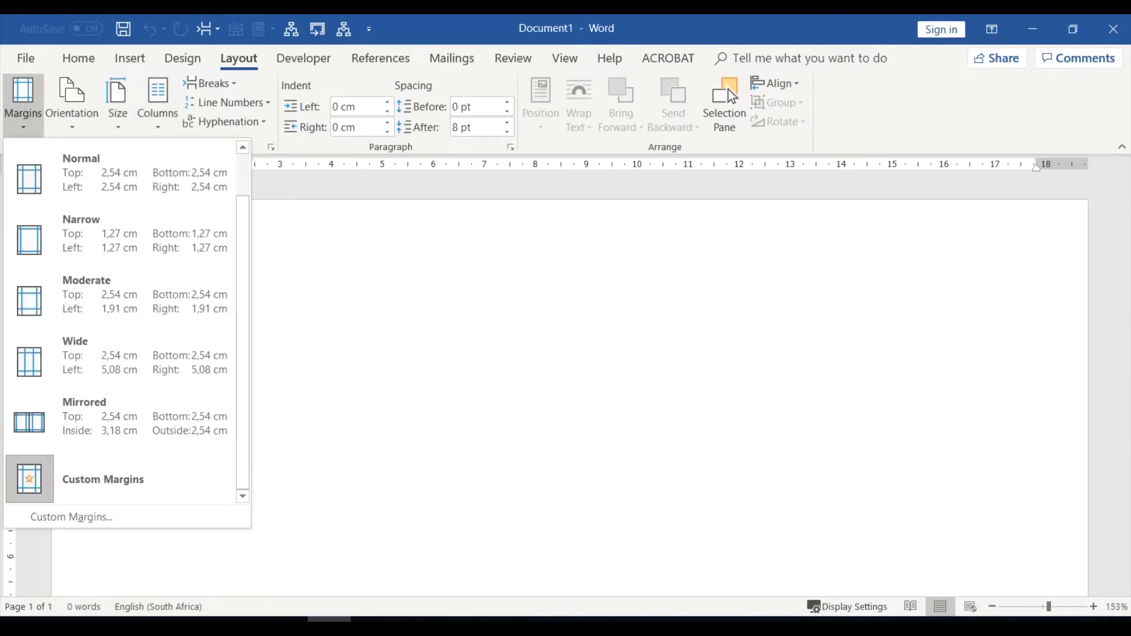
mouse_move(106, 234)
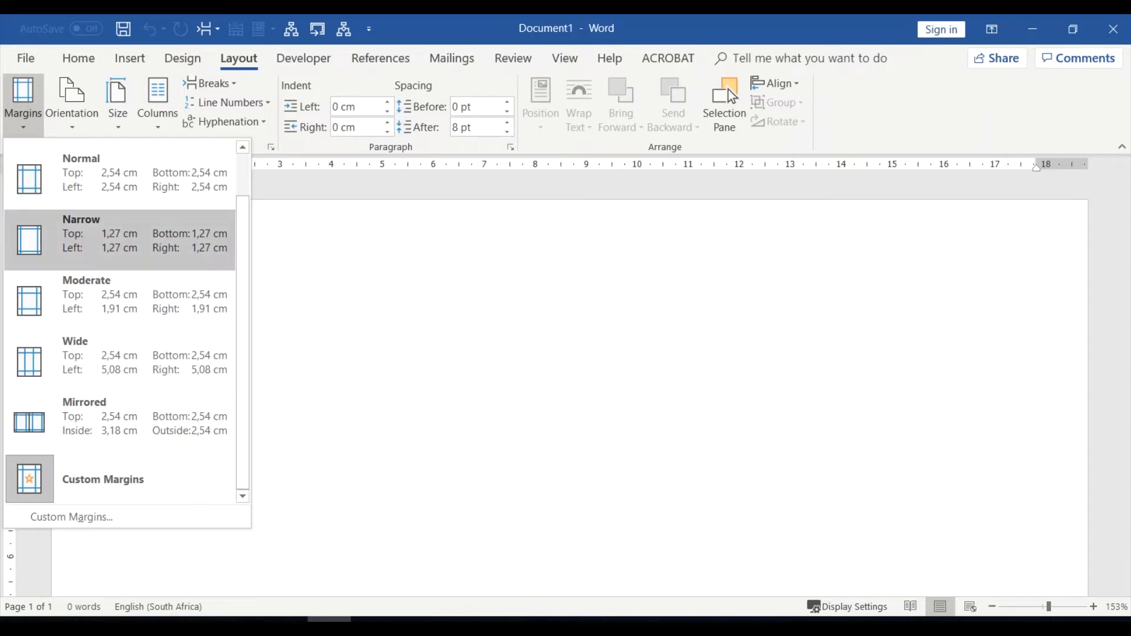
left_click(82, 234)
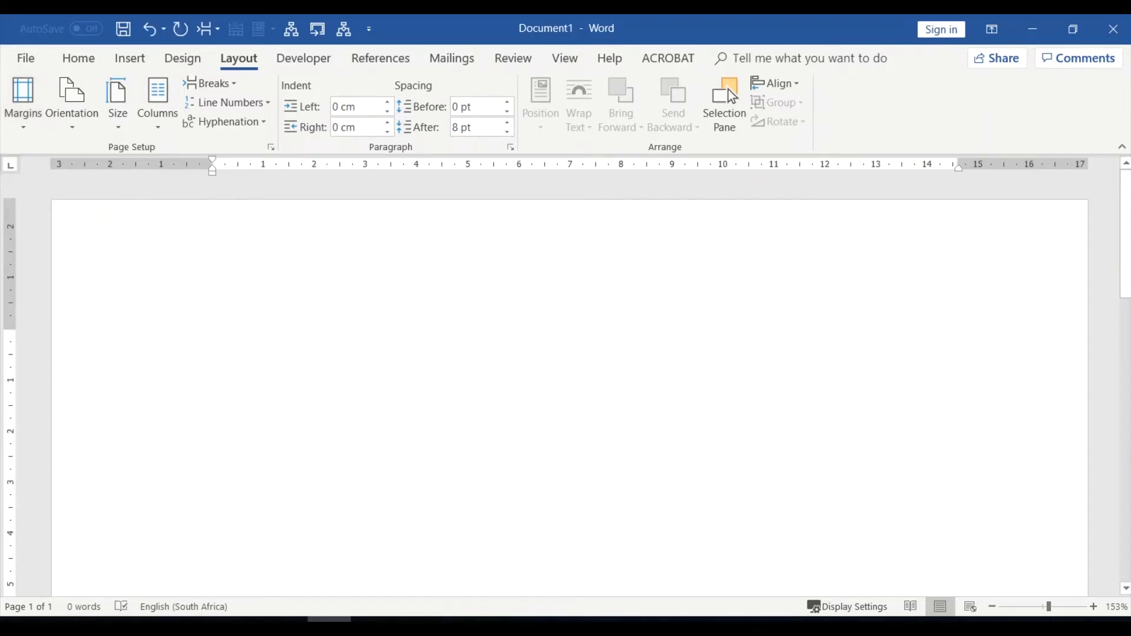
left_click(213, 341)
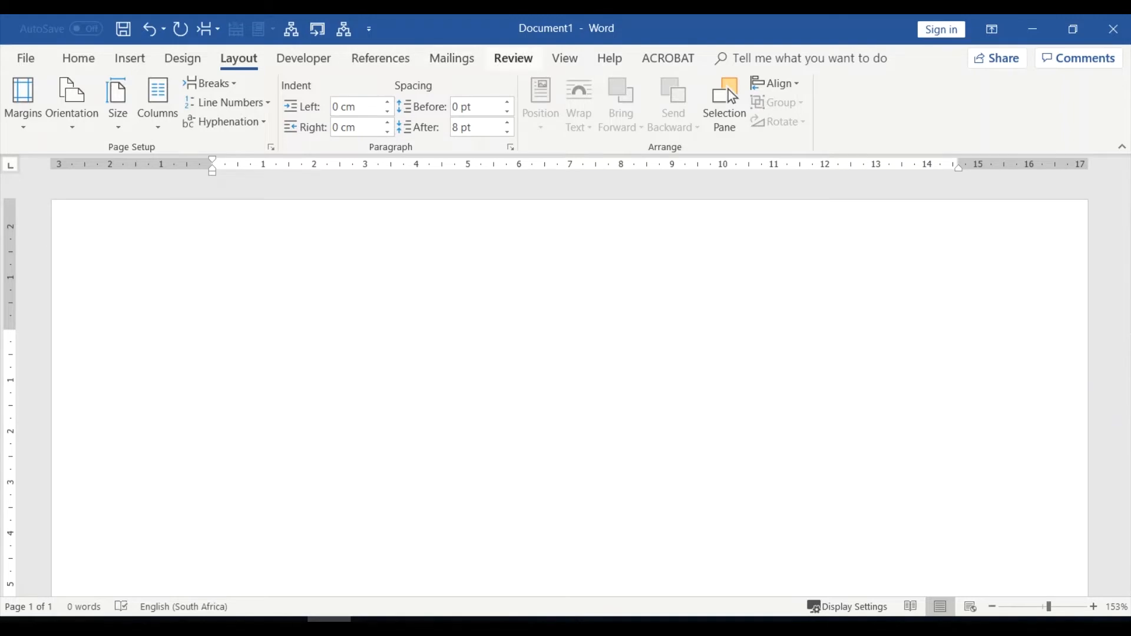
Step: Show gridlines across the page from the View tab, then return to Layout
left_click(564, 58)
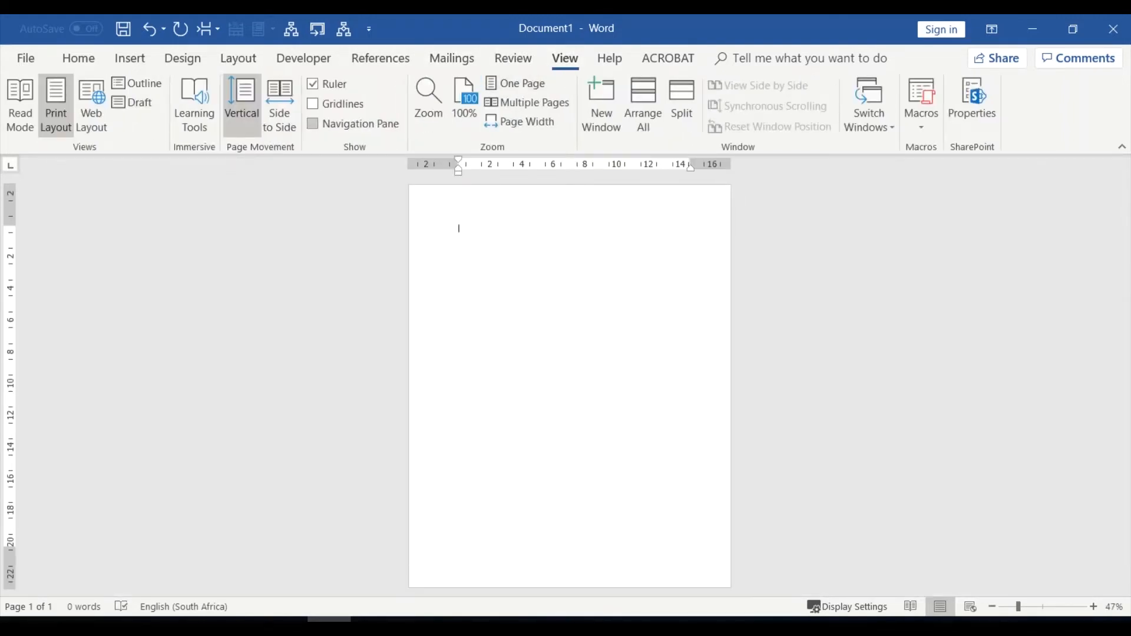
left_click(313, 104)
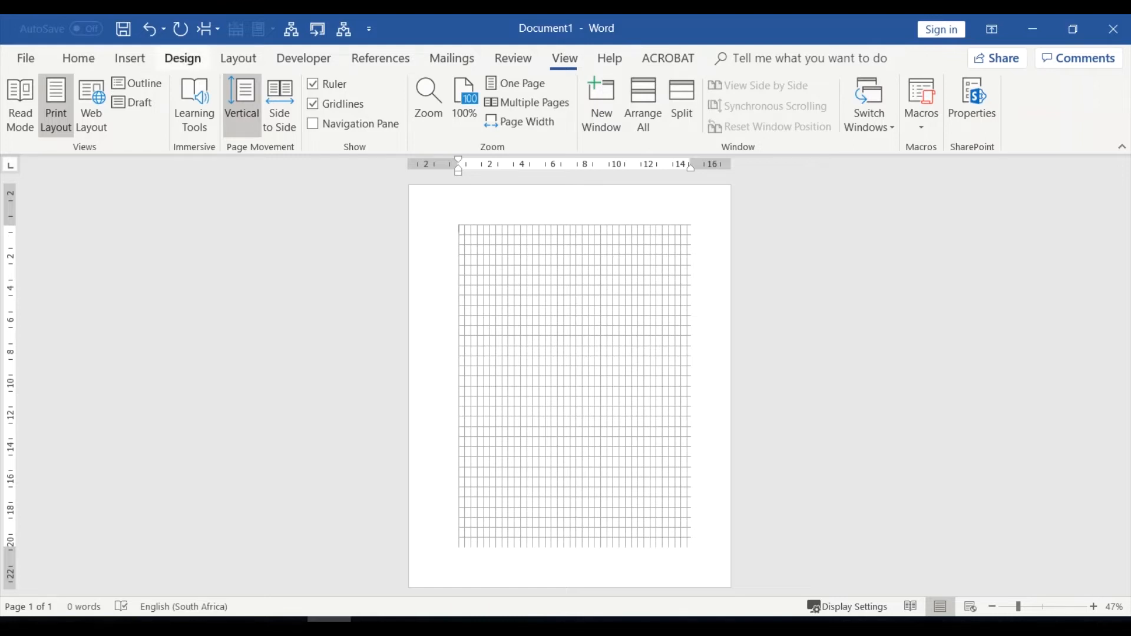
left_click(183, 58)
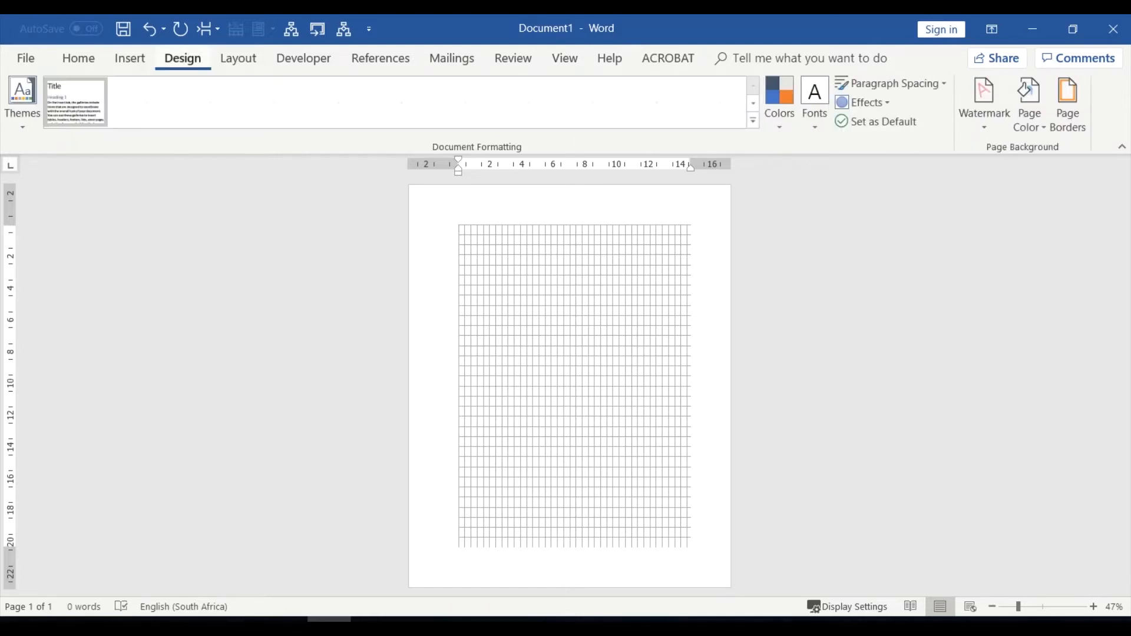
left_click(238, 59)
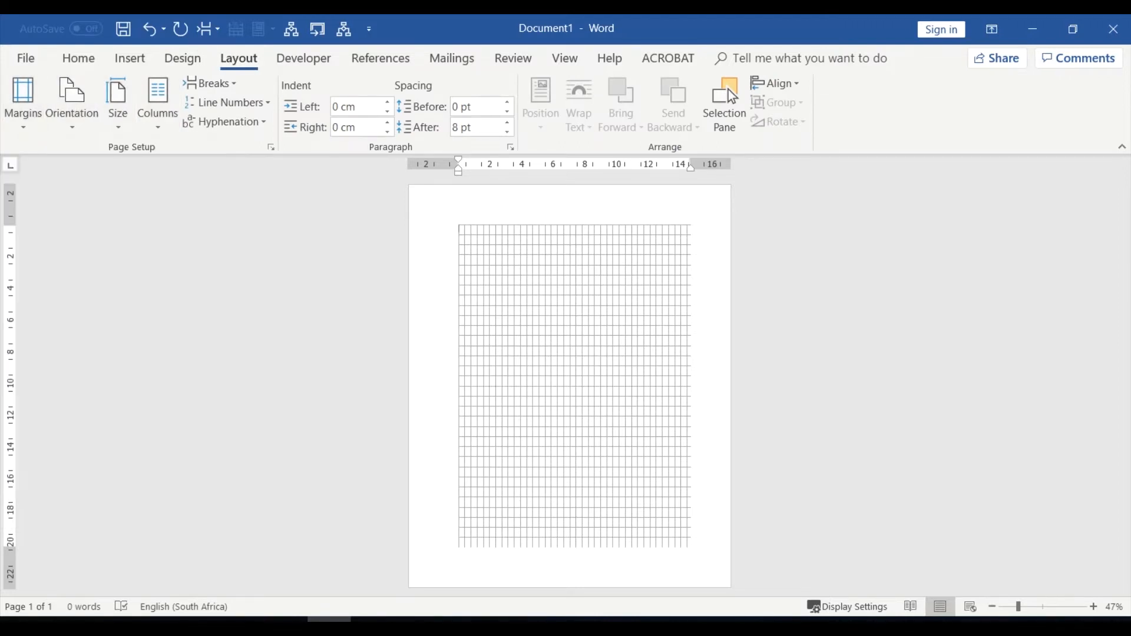
Step: Reduce the margins to 1,5 cm in the Page Setup dialog so the grid extends further
left_click(271, 147)
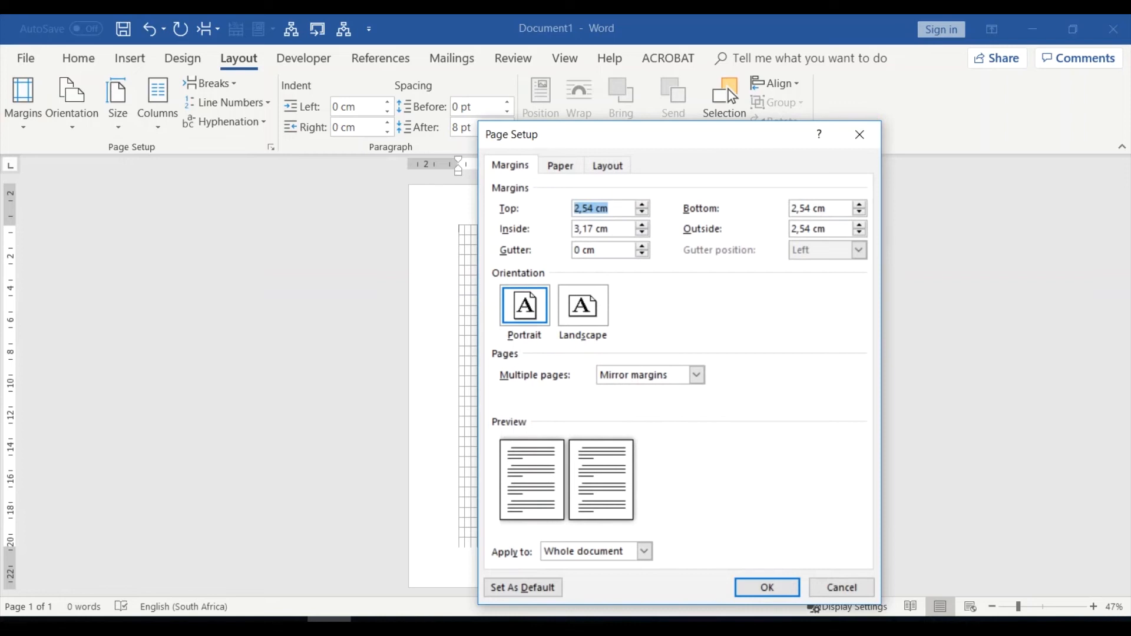
type("1,5")
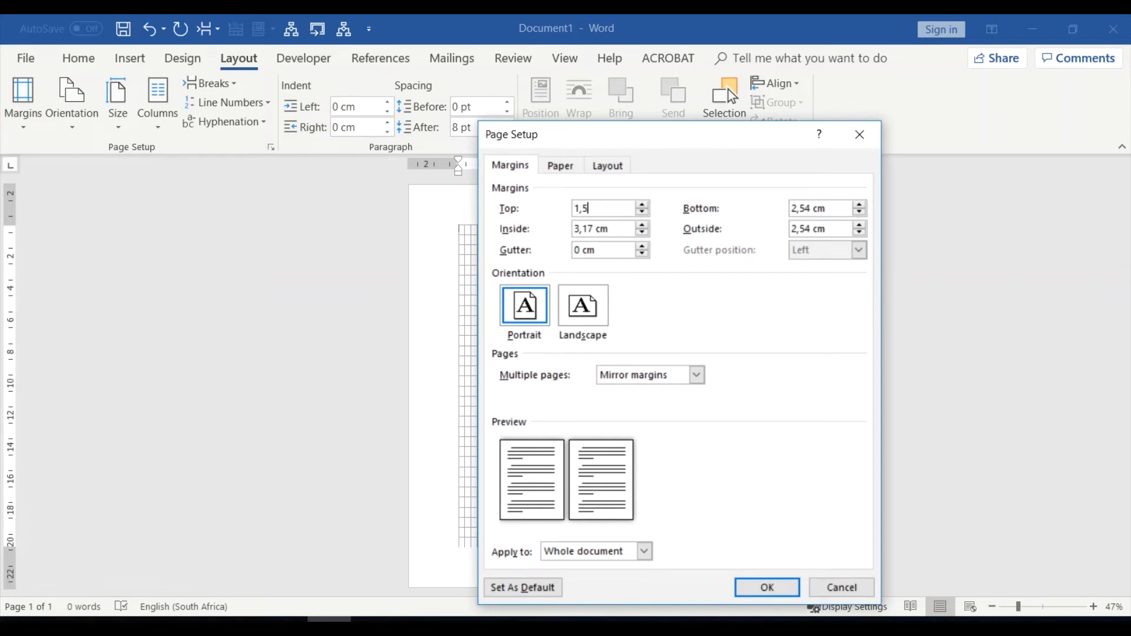
left_click(766, 587)
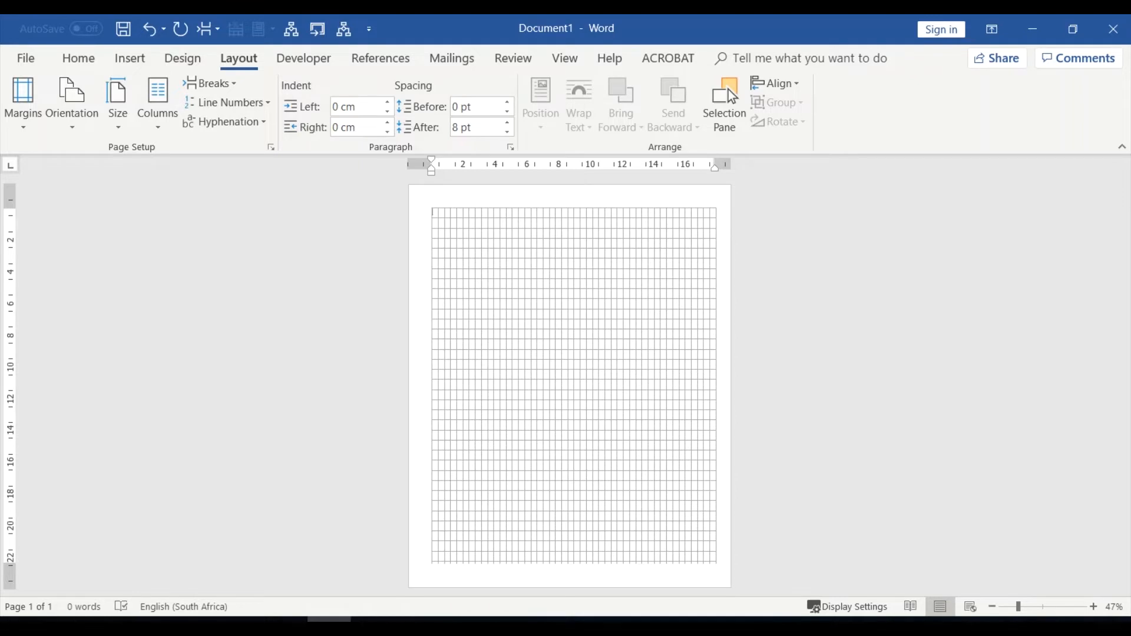
left_click(436, 212)
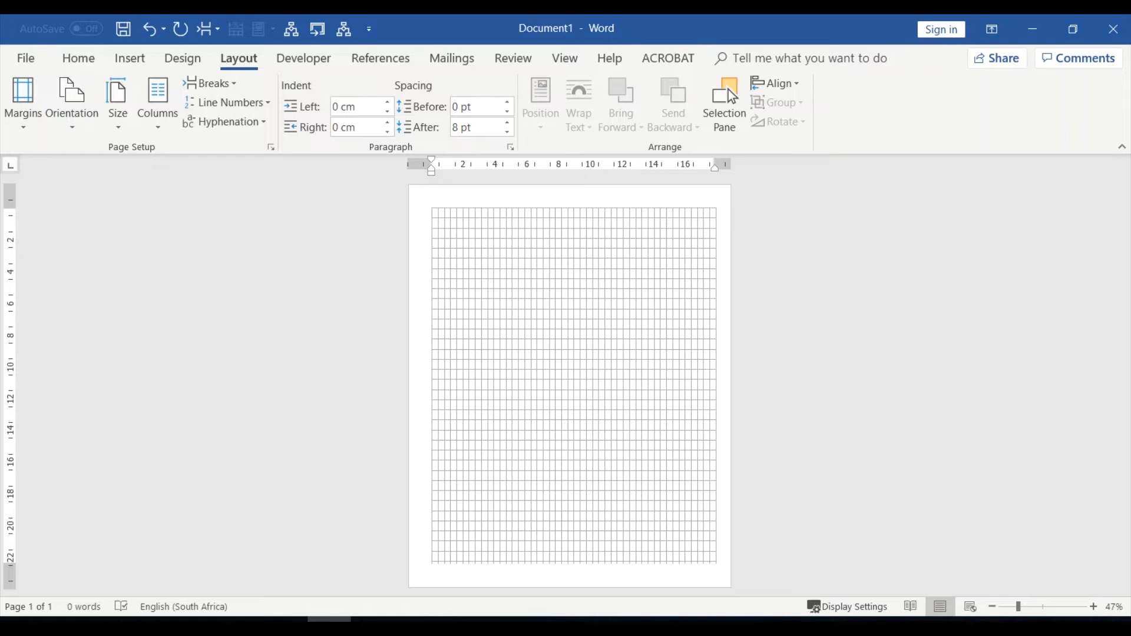
Step: Turn on Show/Hide ¶ so the paragraph mark appears at the top-left of the grid
left_click(77, 58)
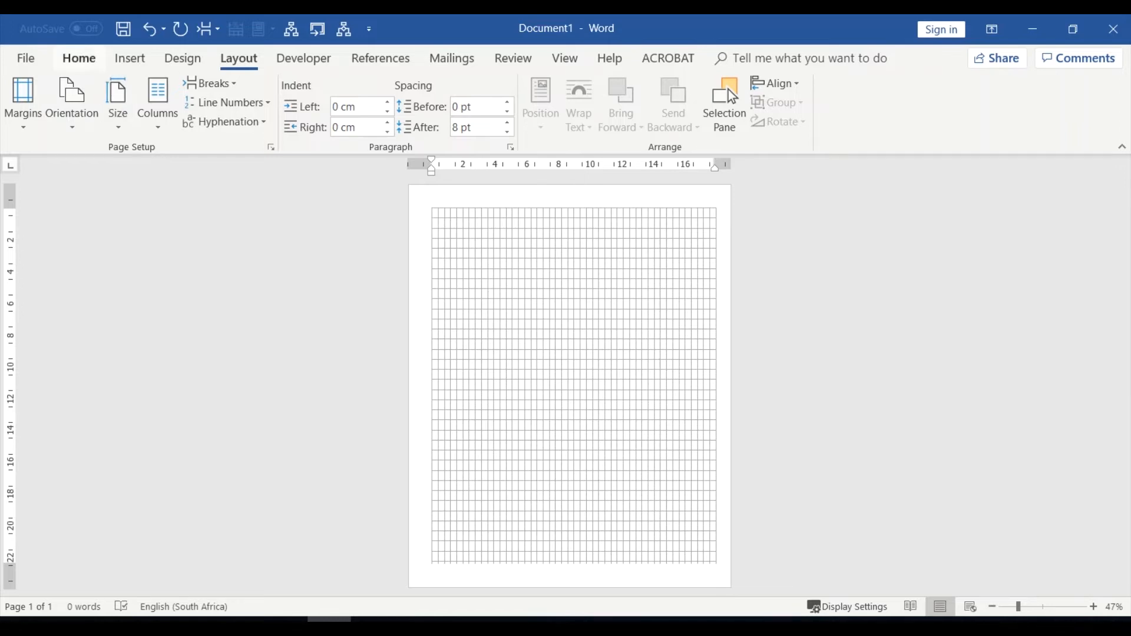
left_click(78, 58)
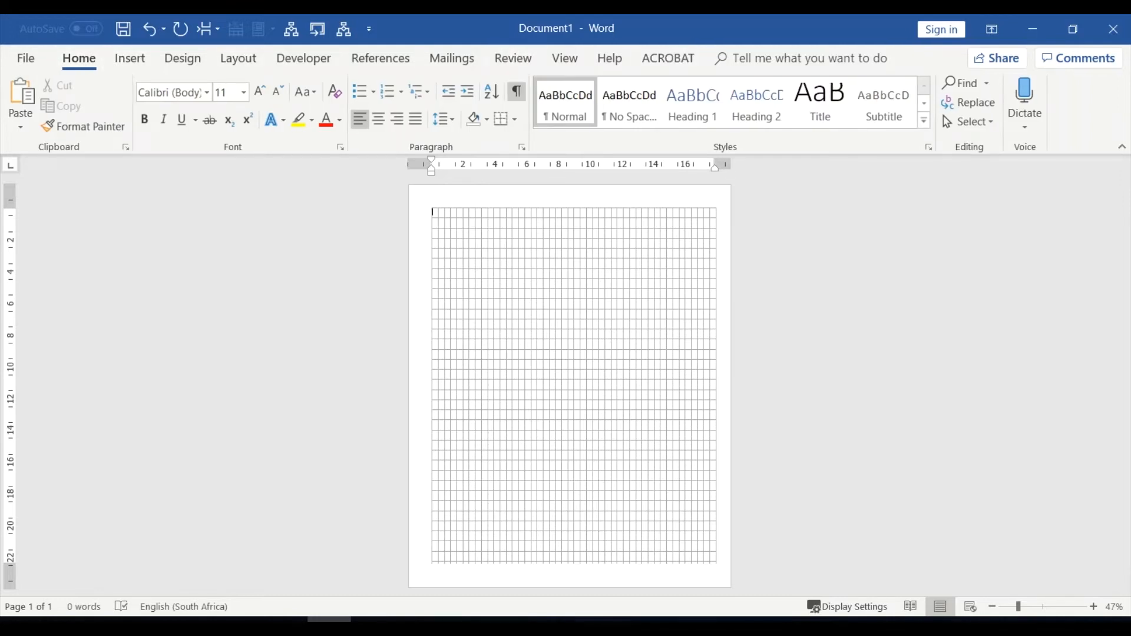
mouse_move(516, 91)
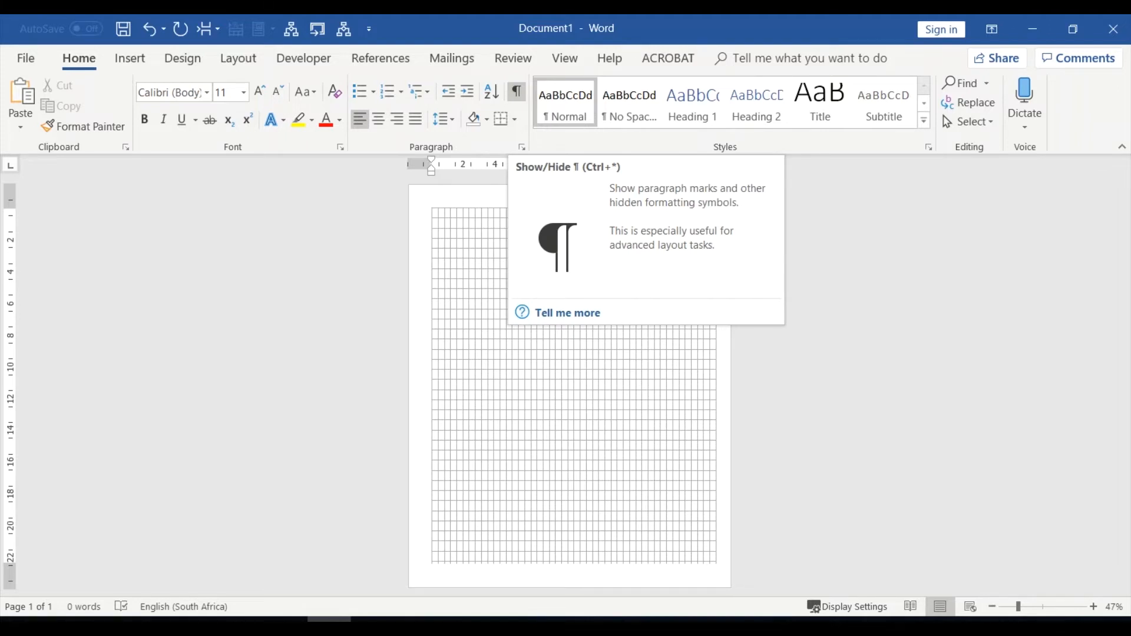
left_click(515, 91)
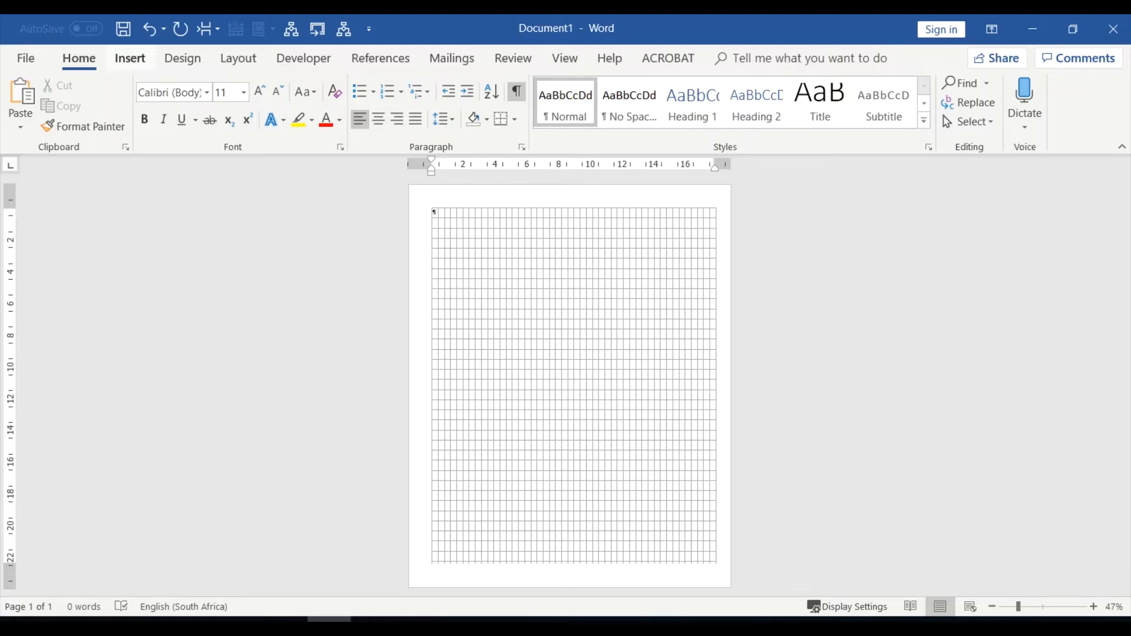
Step: Browse the 8x10 lined pages folder in Insert Picture, then cancel without inserting
left_click(129, 58)
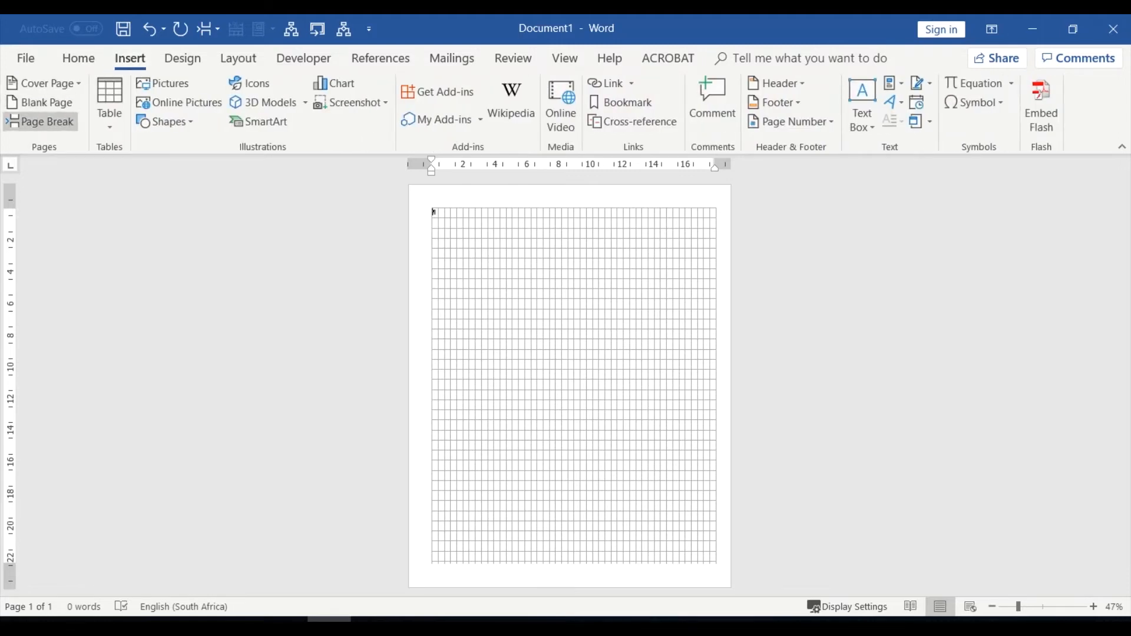
left_click(169, 83)
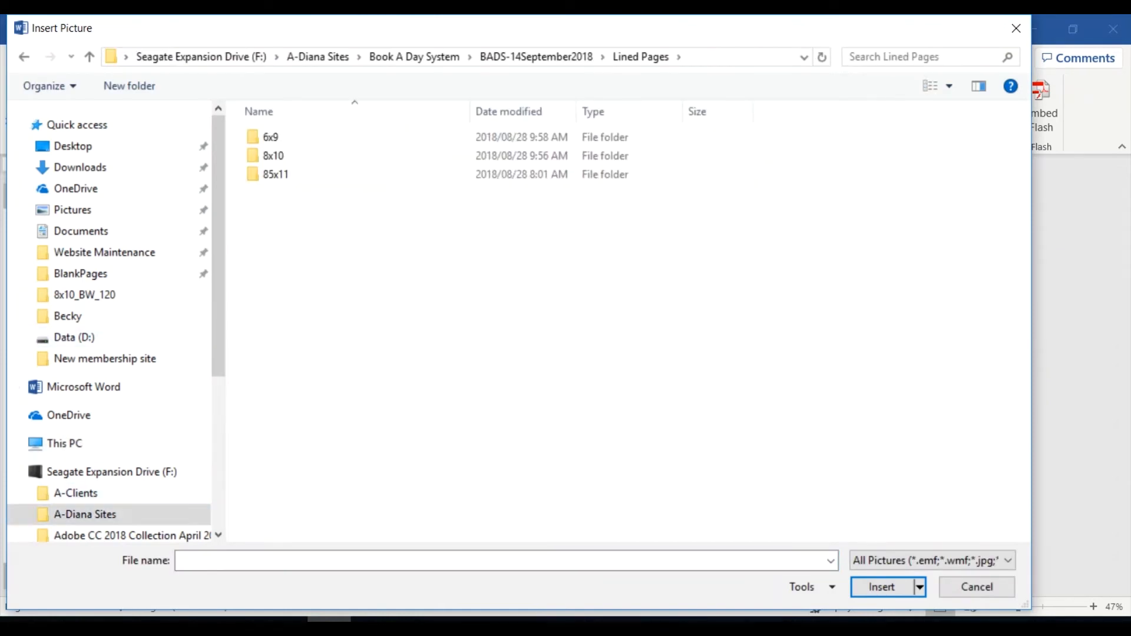
left_click(276, 174)
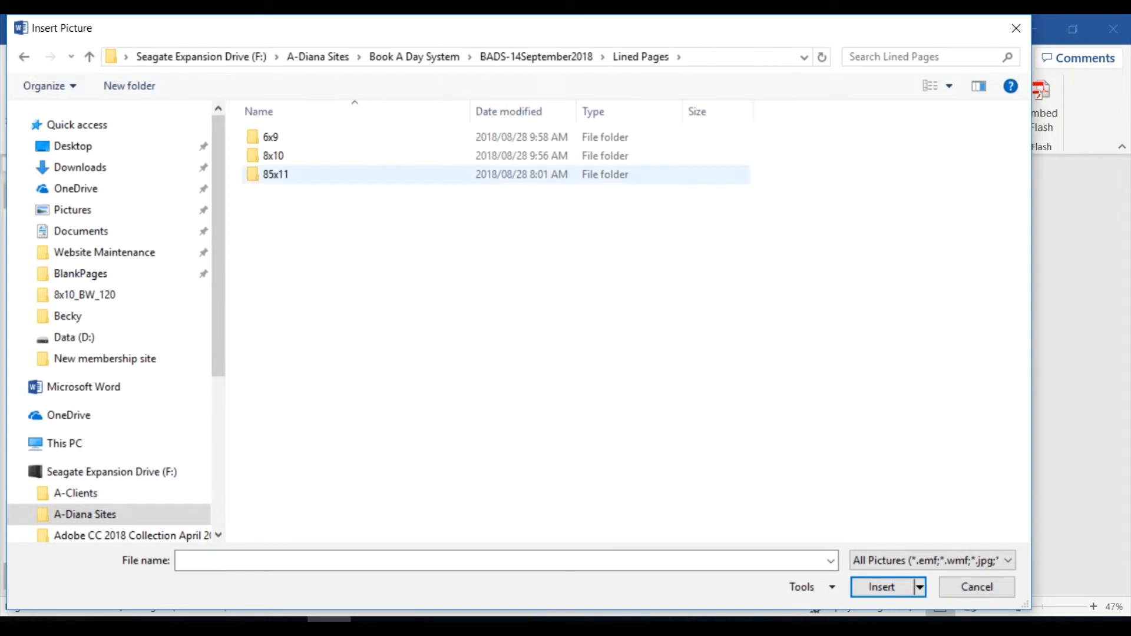
double_click(276, 155)
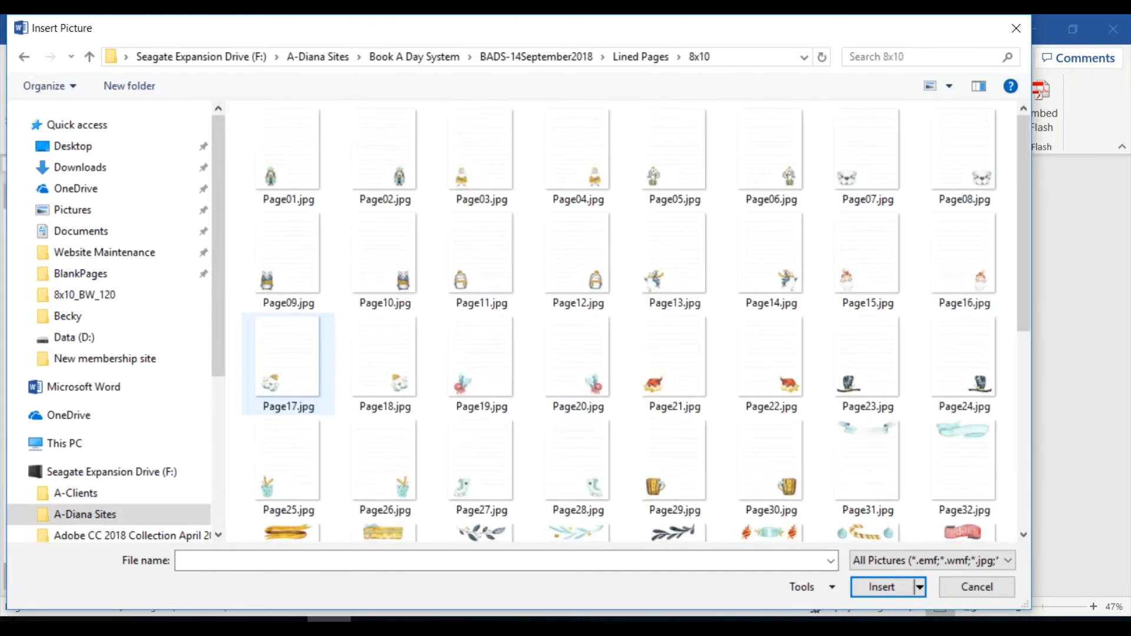
scroll("down", 3)
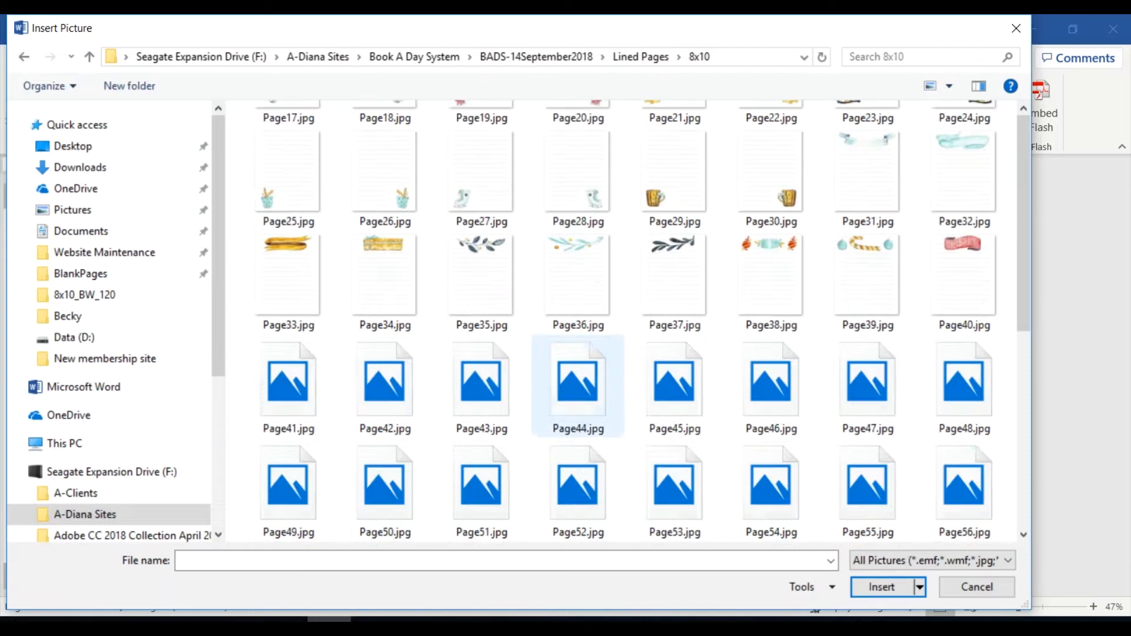
scroll("down", 3)
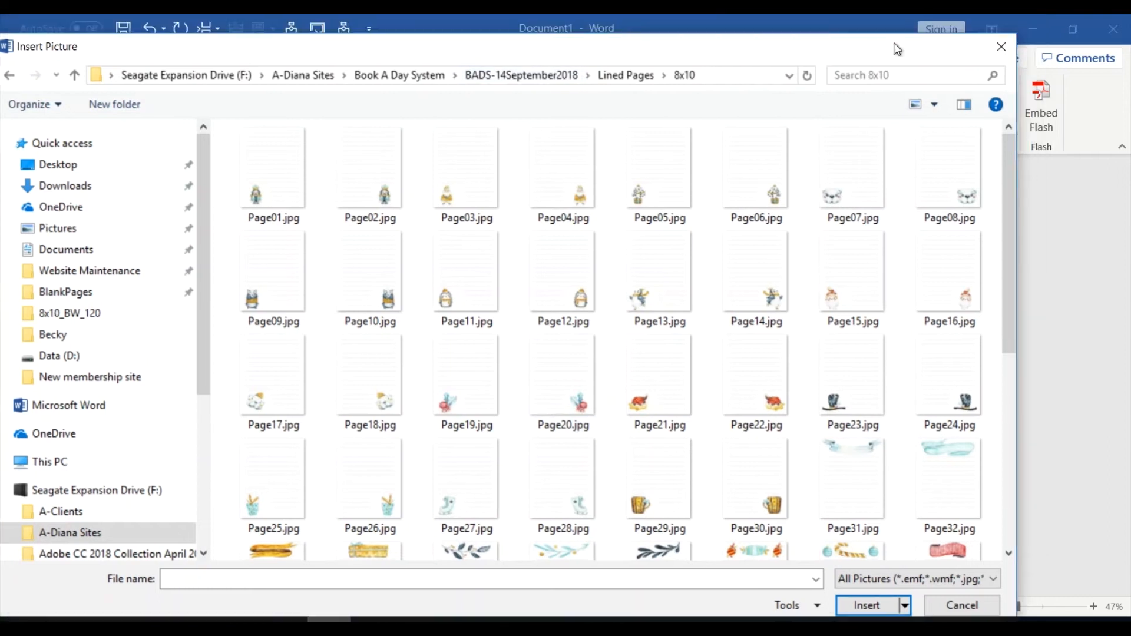
left_click(962, 605)
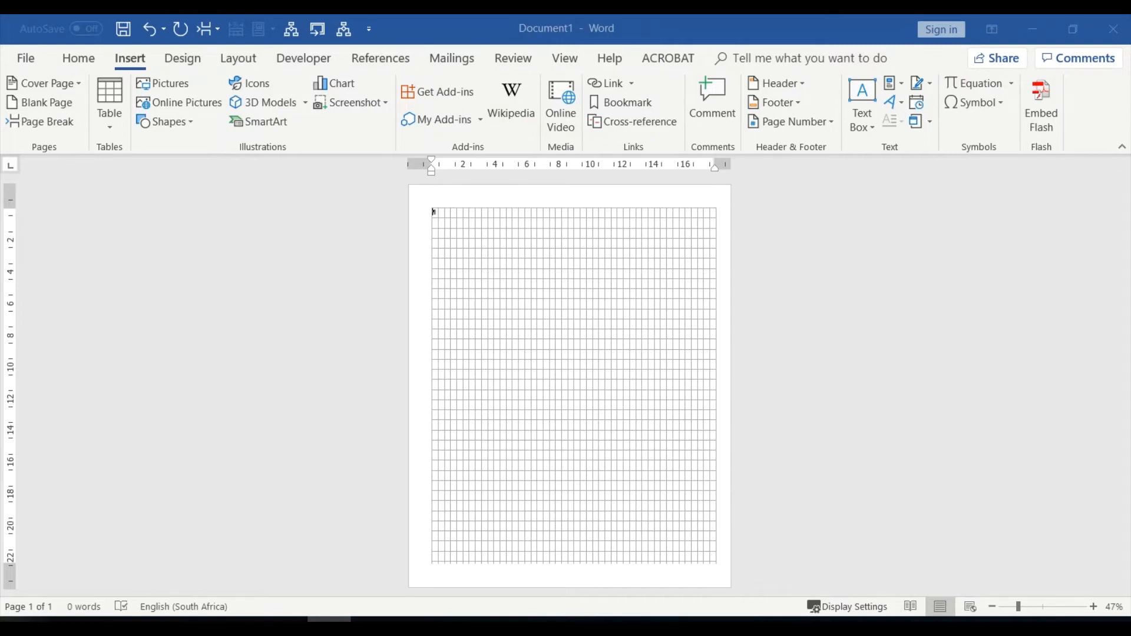
Step: Insert a lined page template image, then remove it to leave the blank gridded page
left_click(170, 83)
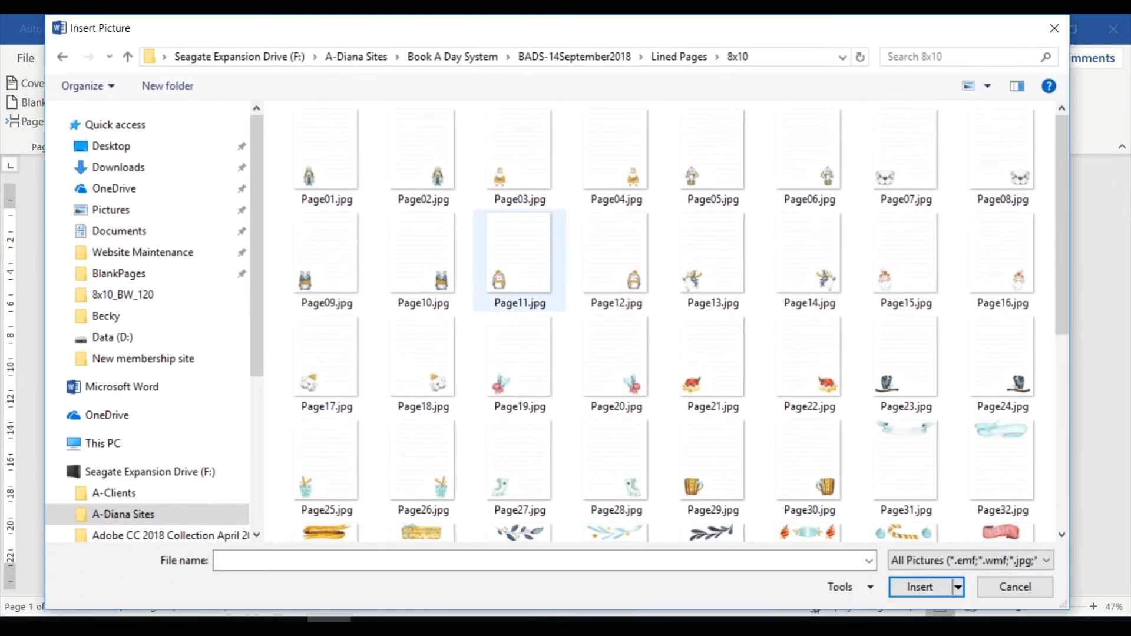
left_click(808, 153)
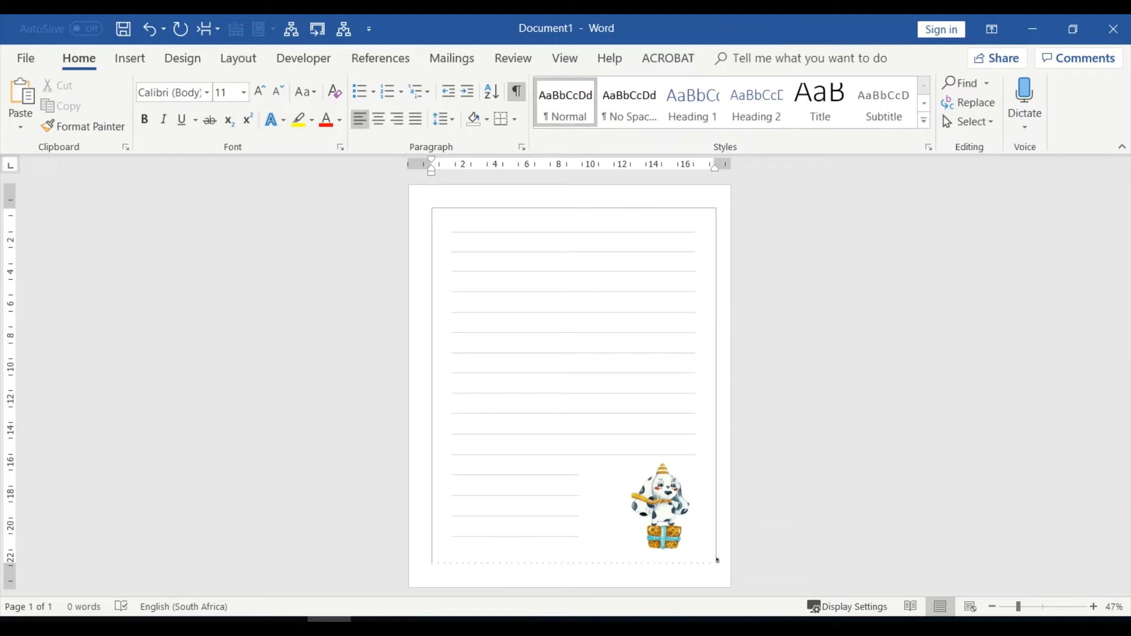
left_click(658, 512)
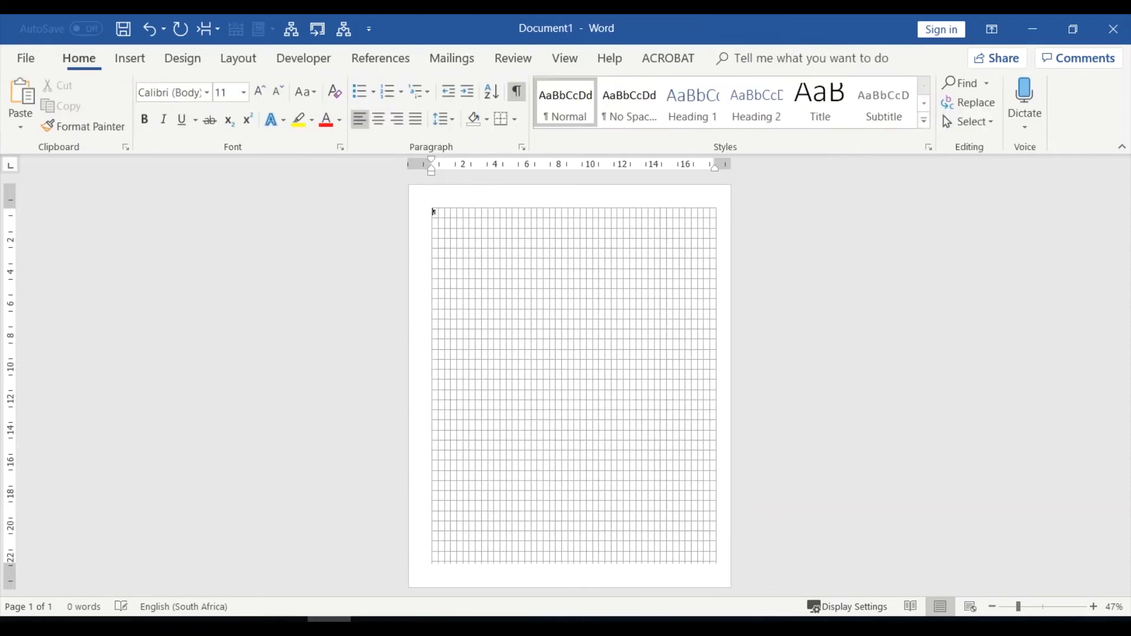
Step: Add page breaks from the Insert tab until the document runs to eight pages
left_click(129, 58)
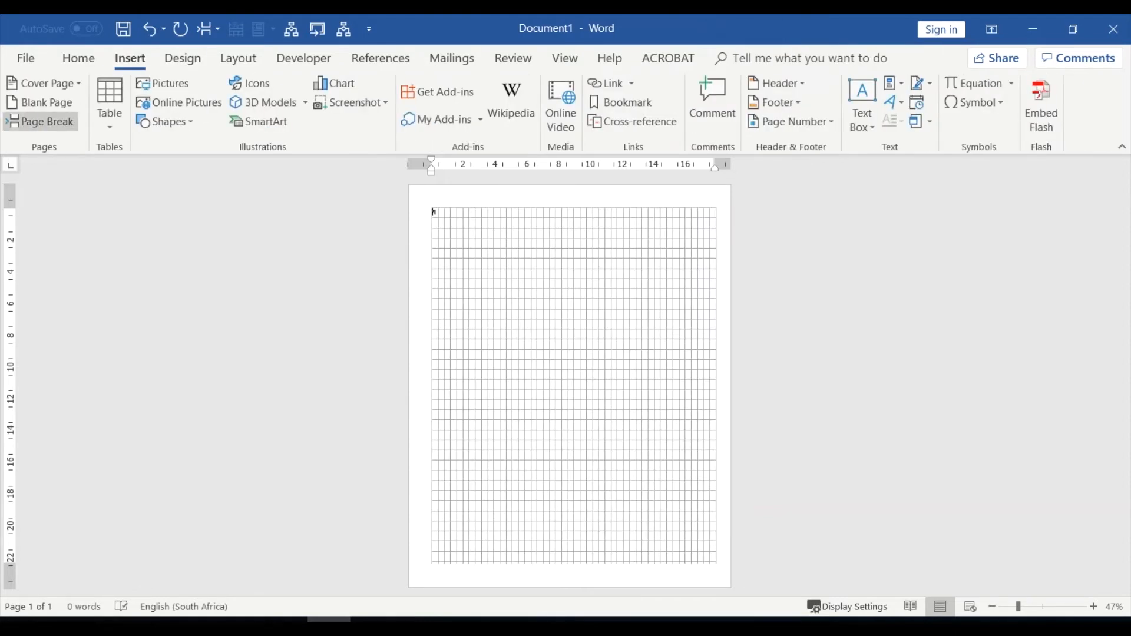
left_click(46, 121)
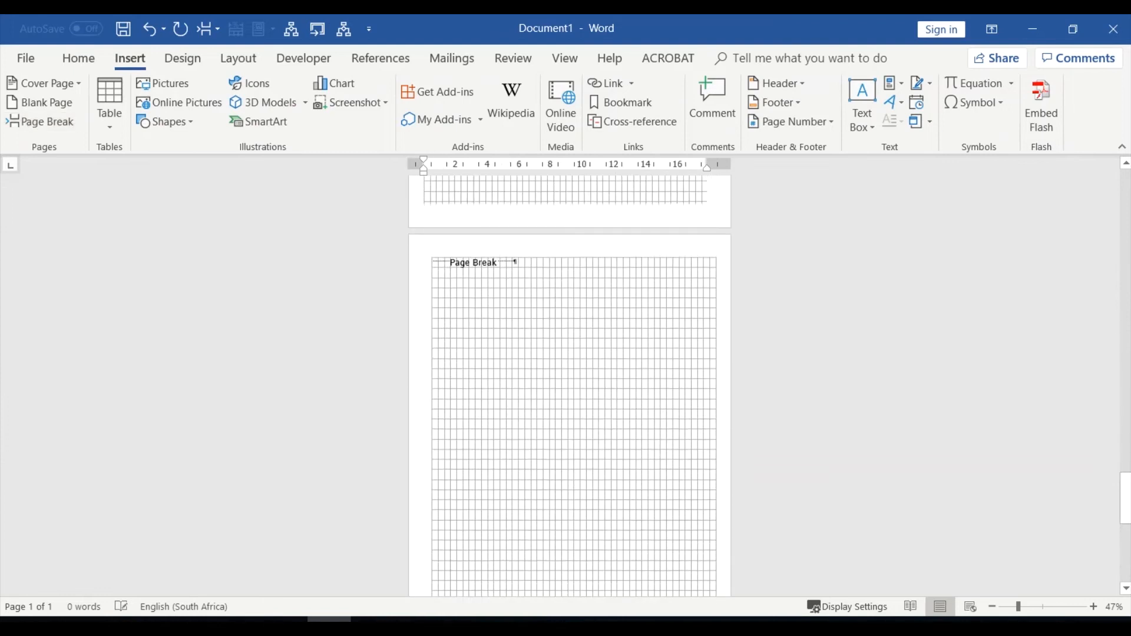
scroll("down", 3)
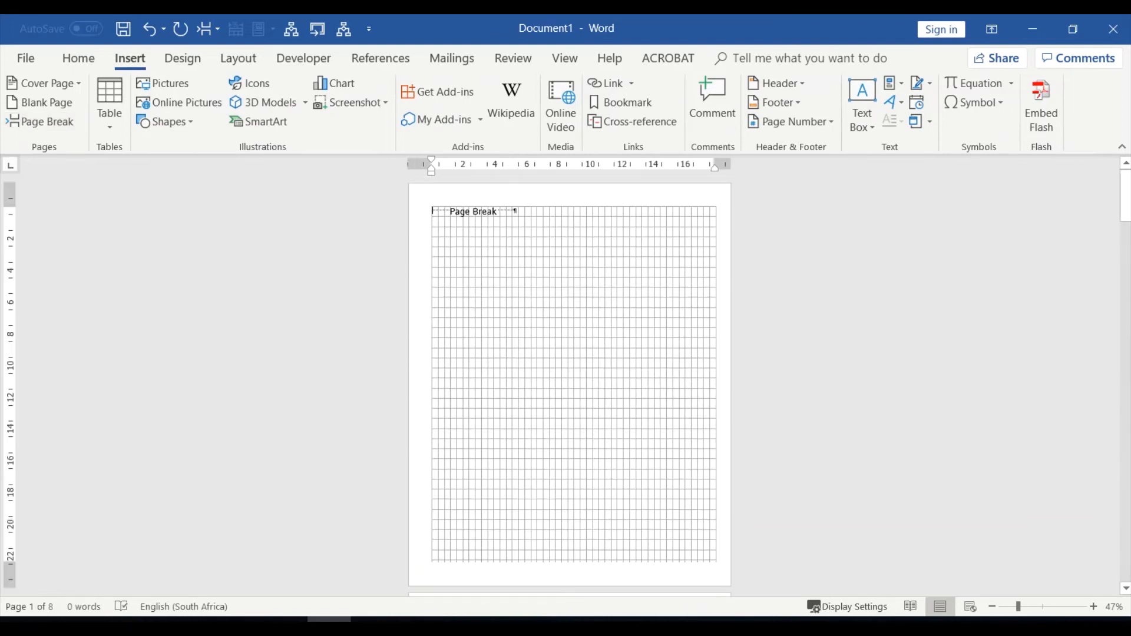
scroll("down", 3)
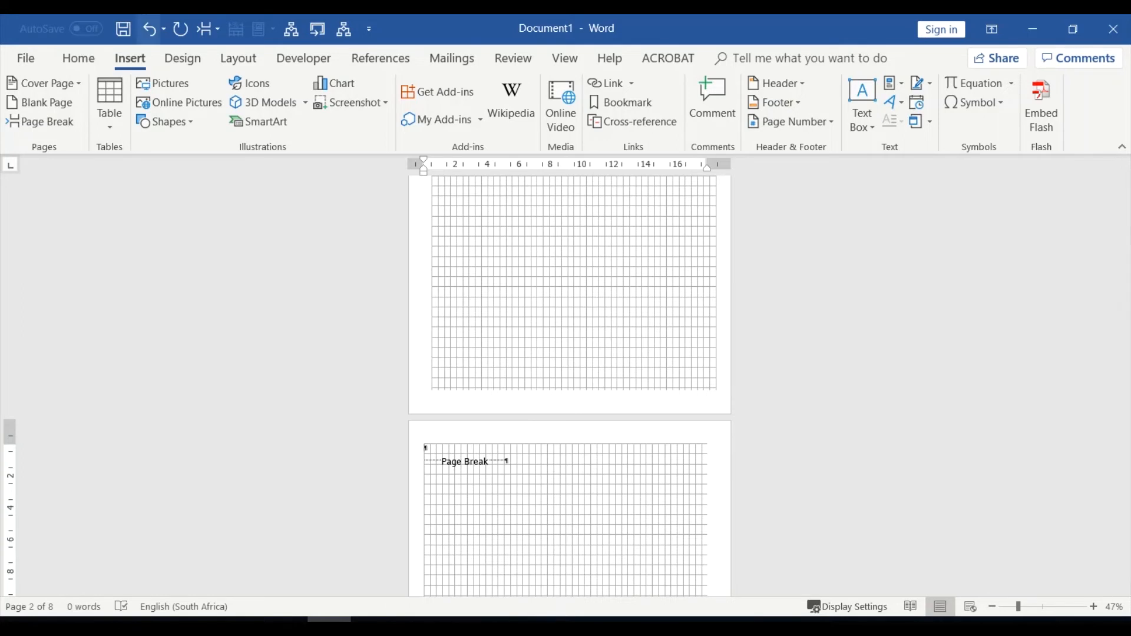
mouse_move(165, 83)
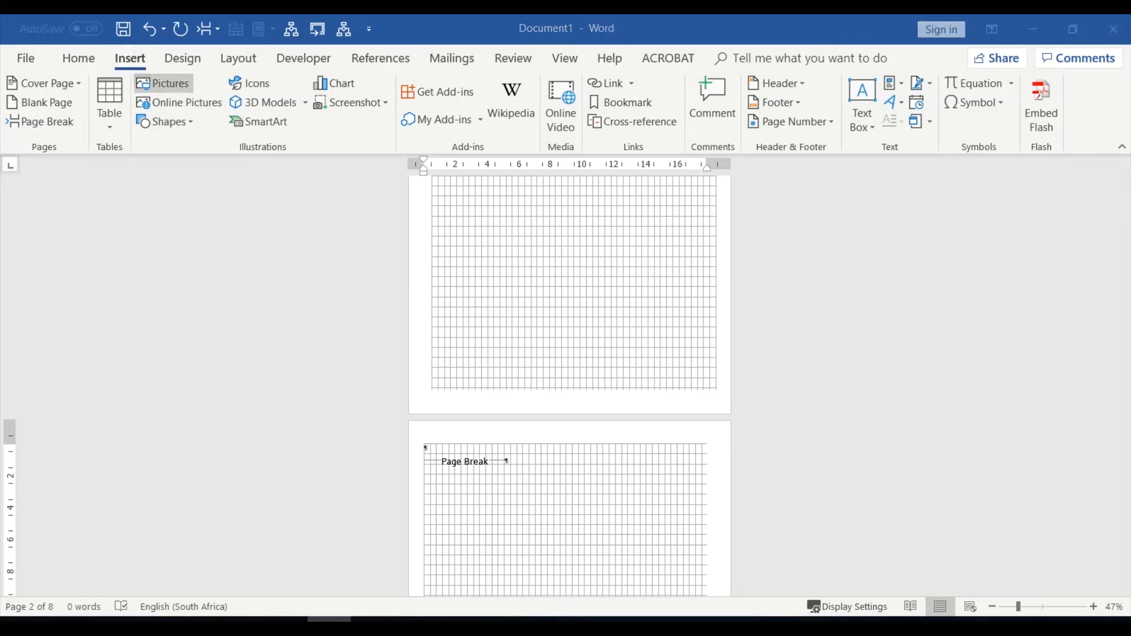
Step: Insert a lined page JPEG on page two and set its wrapping to Behind Text
left_click(169, 83)
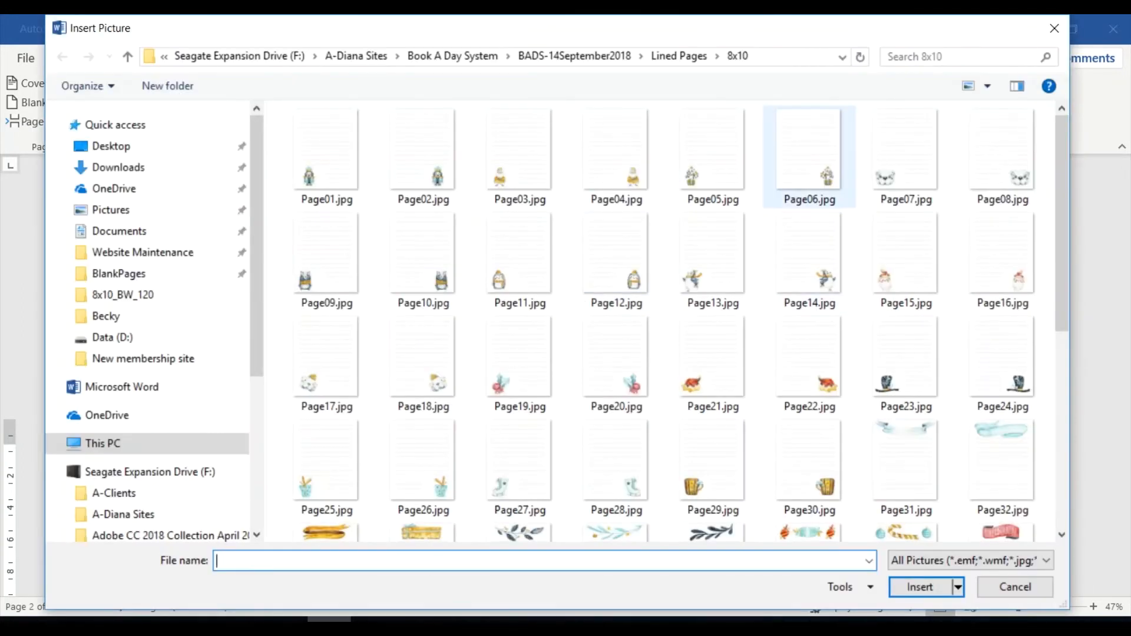
left_click(920, 586)
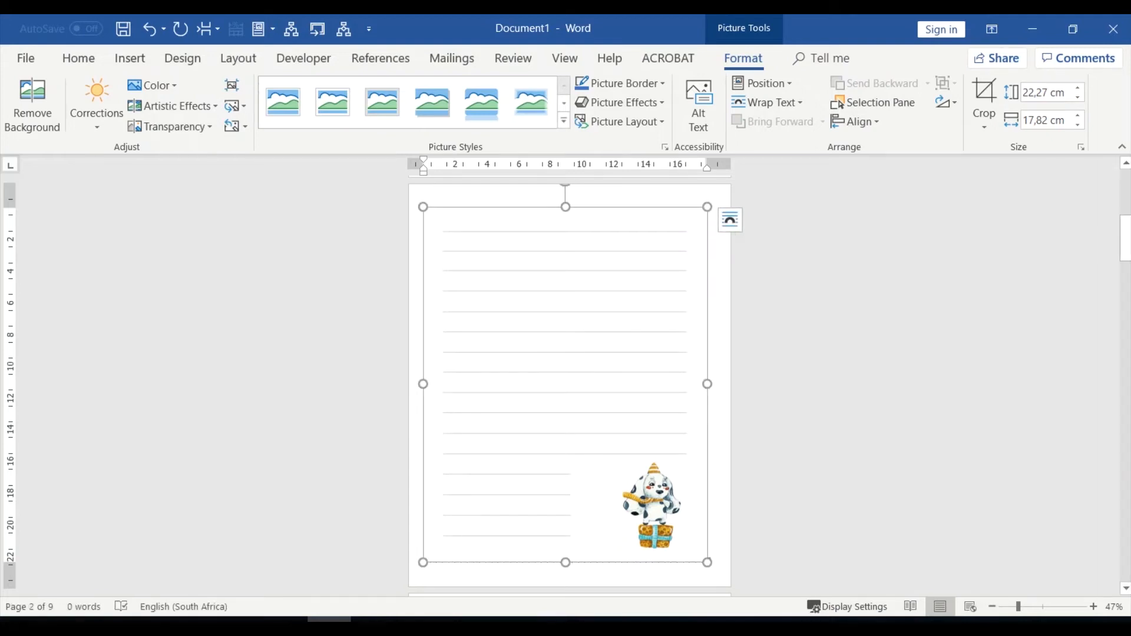
left_click(770, 103)
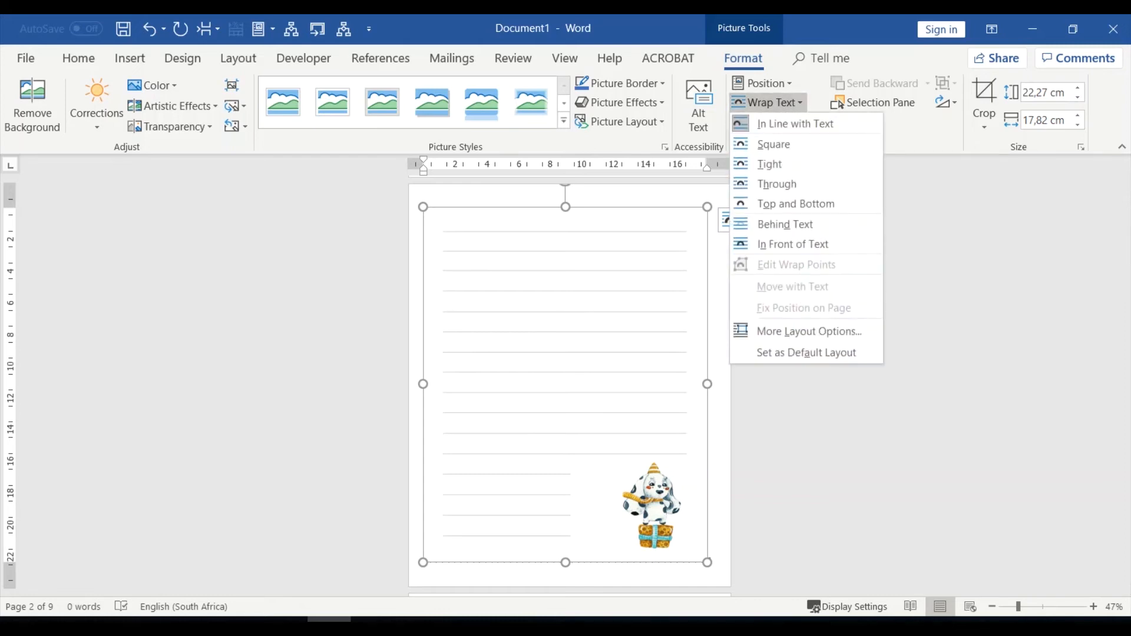
mouse_move(785, 224)
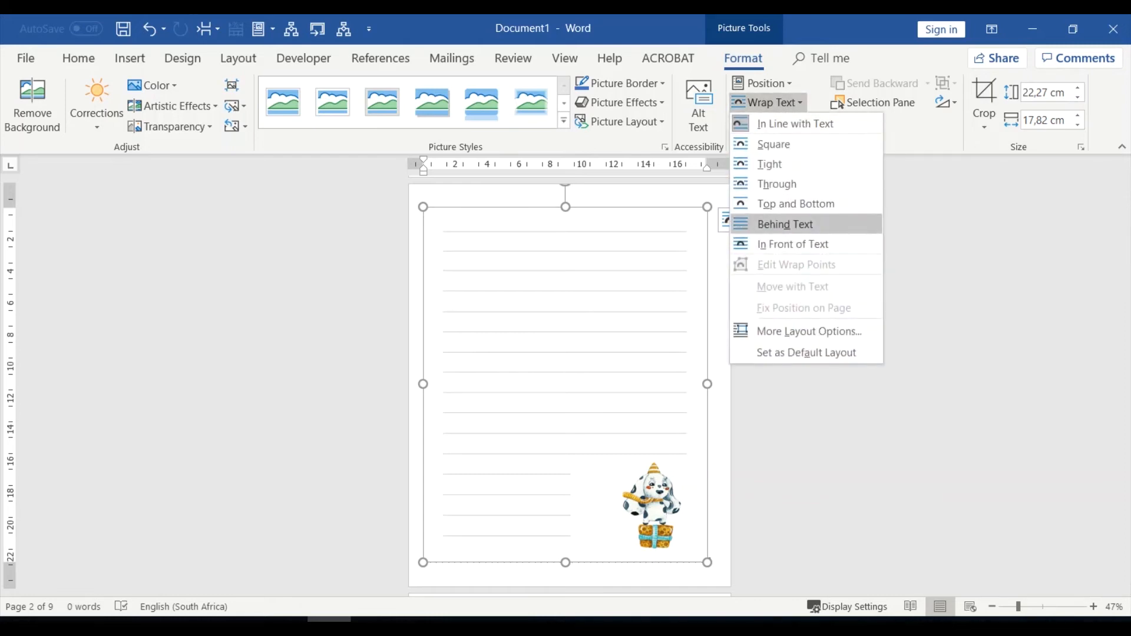
left_click(785, 224)
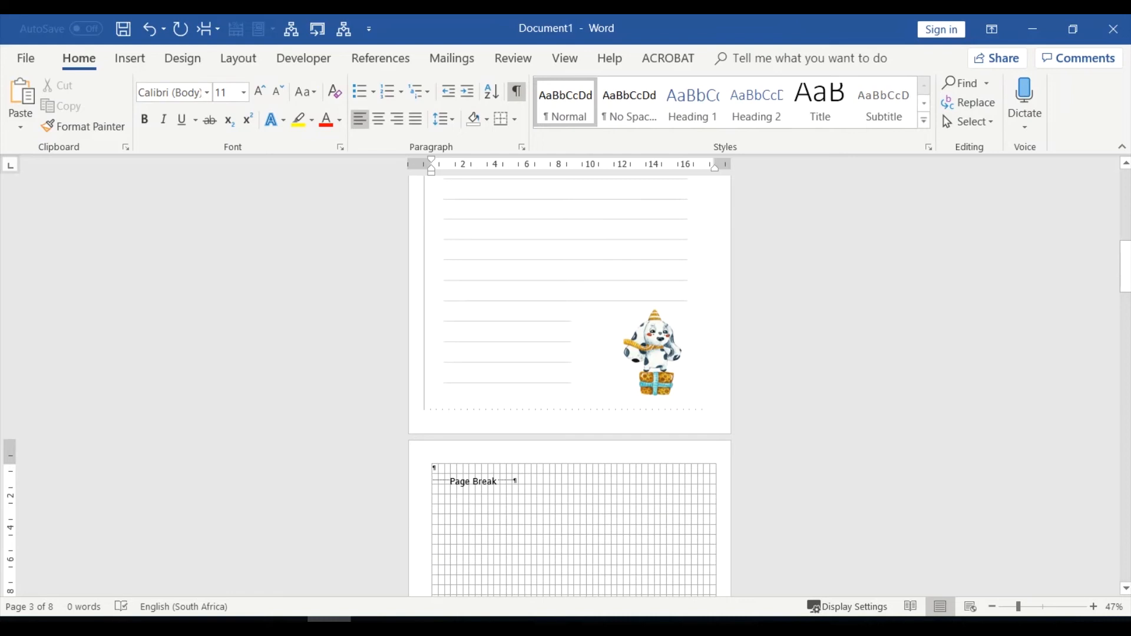
Step: Insert the next lined page JPEG on page three and view it at 100%
left_click(129, 59)
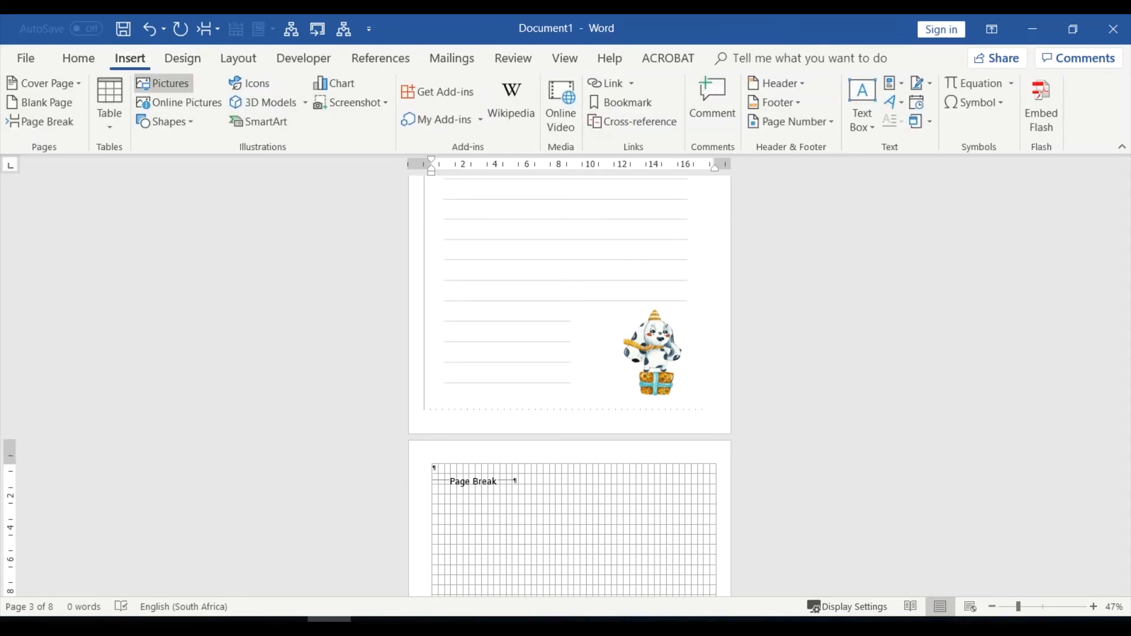
left_click(163, 83)
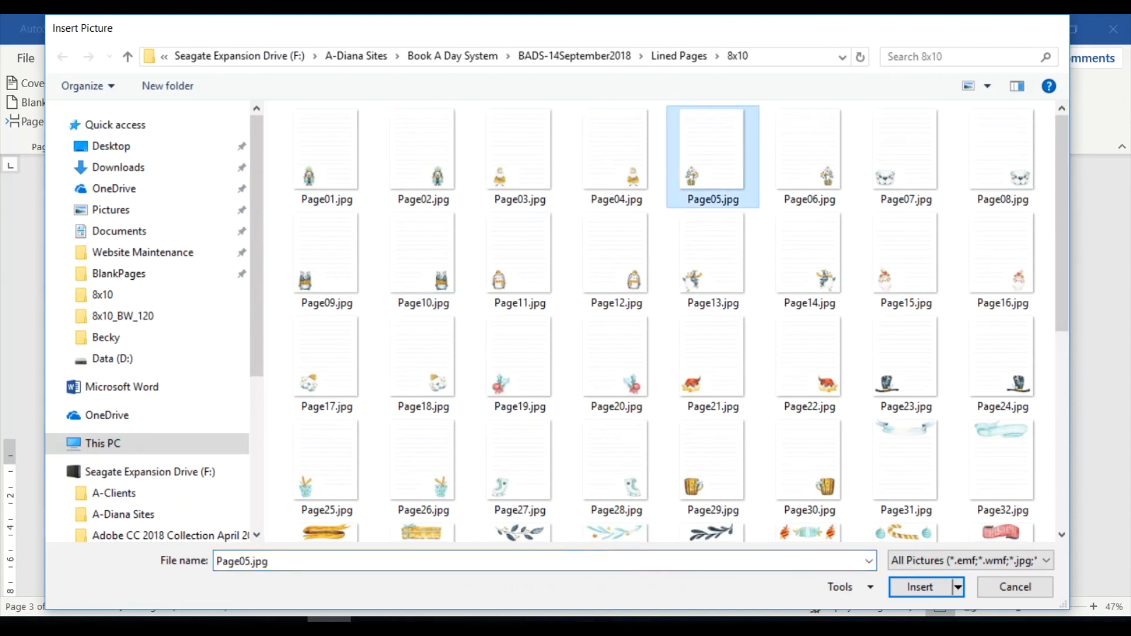
left_click(920, 586)
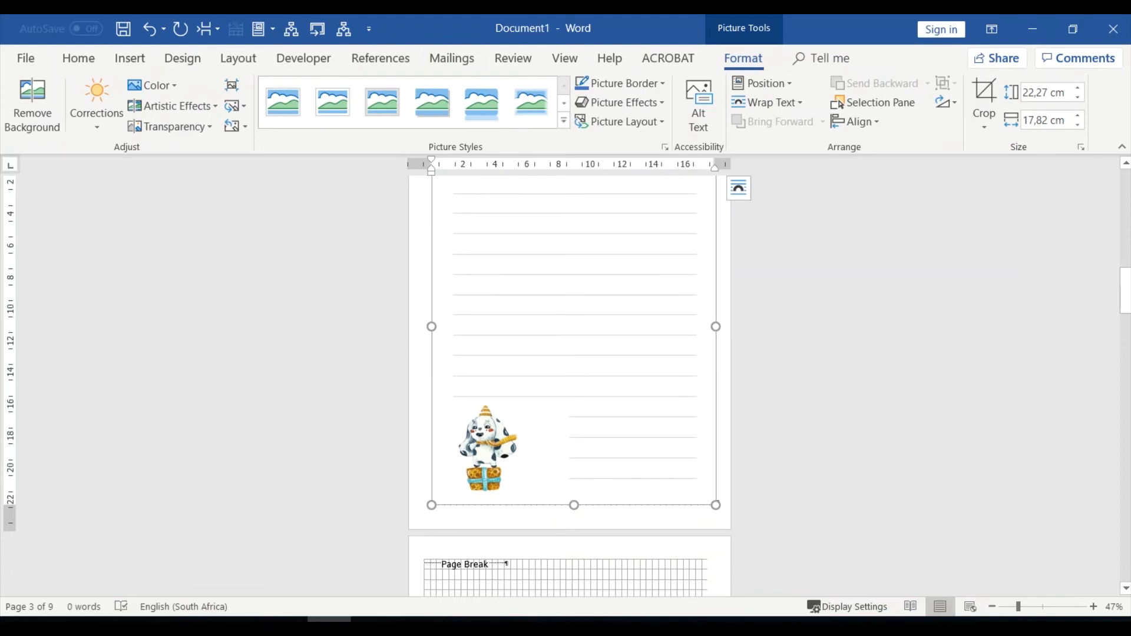
left_click(564, 58)
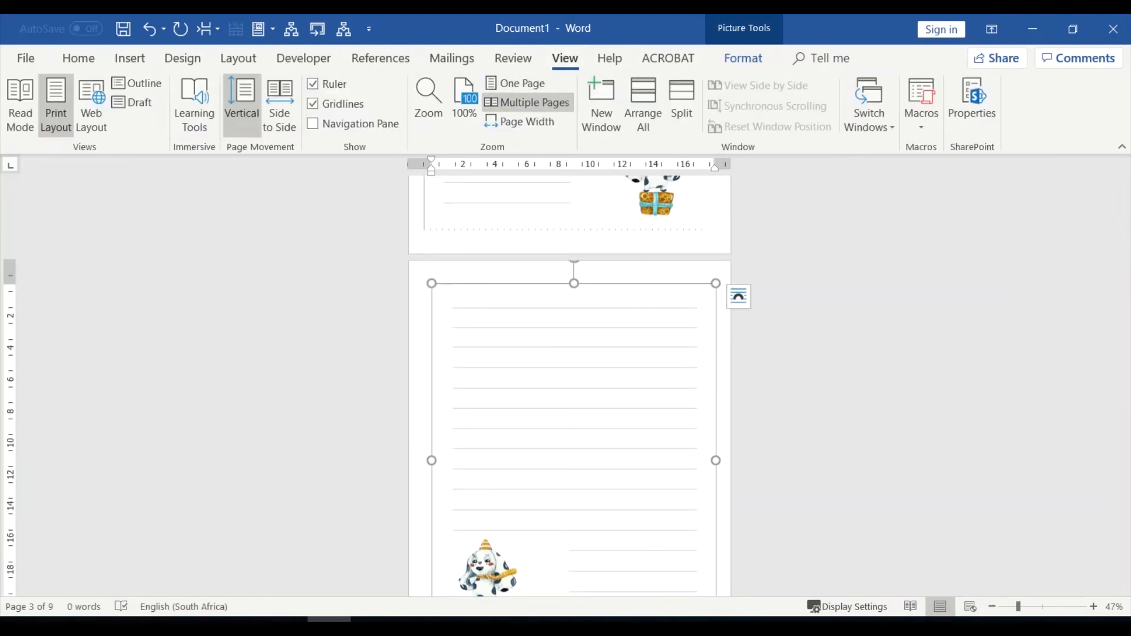
left_click(463, 97)
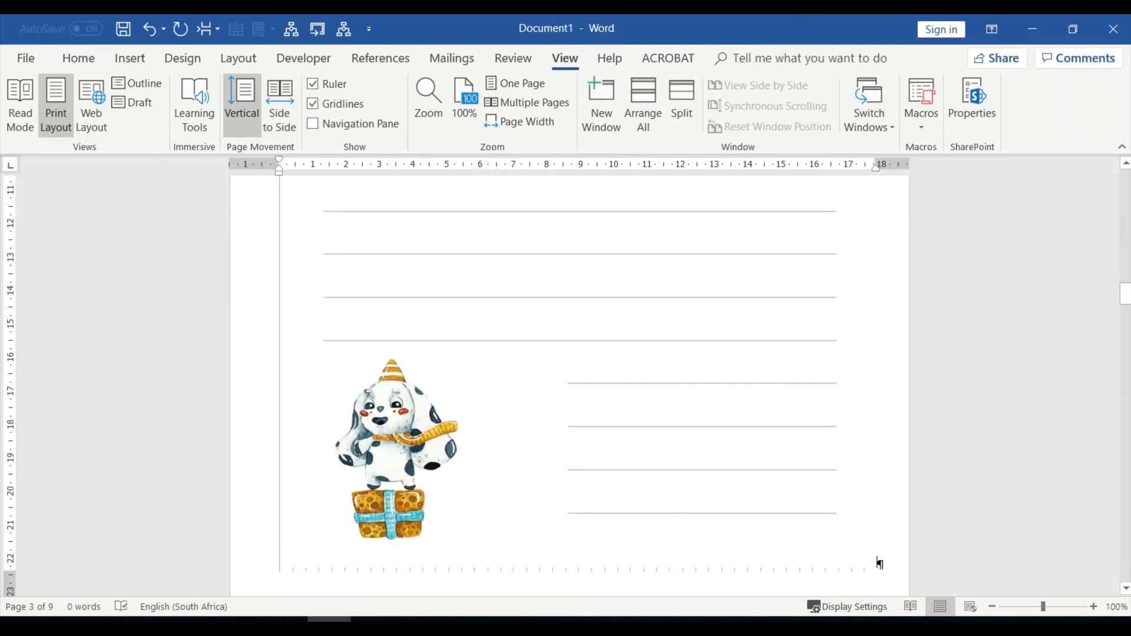
Step: Scroll through the pages and zoom back out to whole-page view
scroll("down", 3)
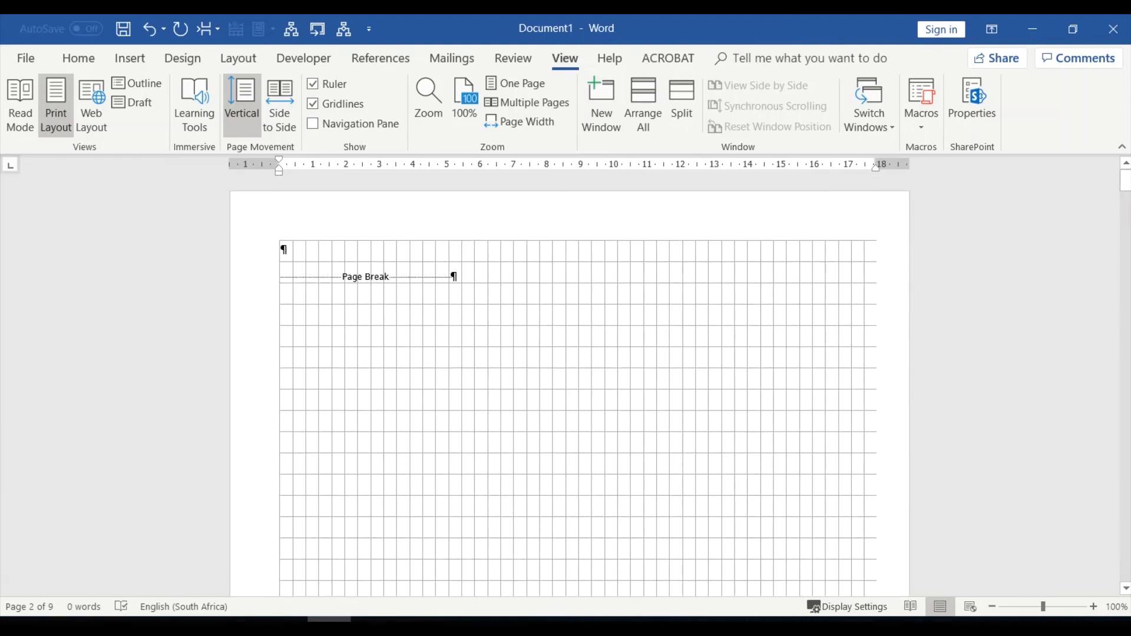
left_click(521, 83)
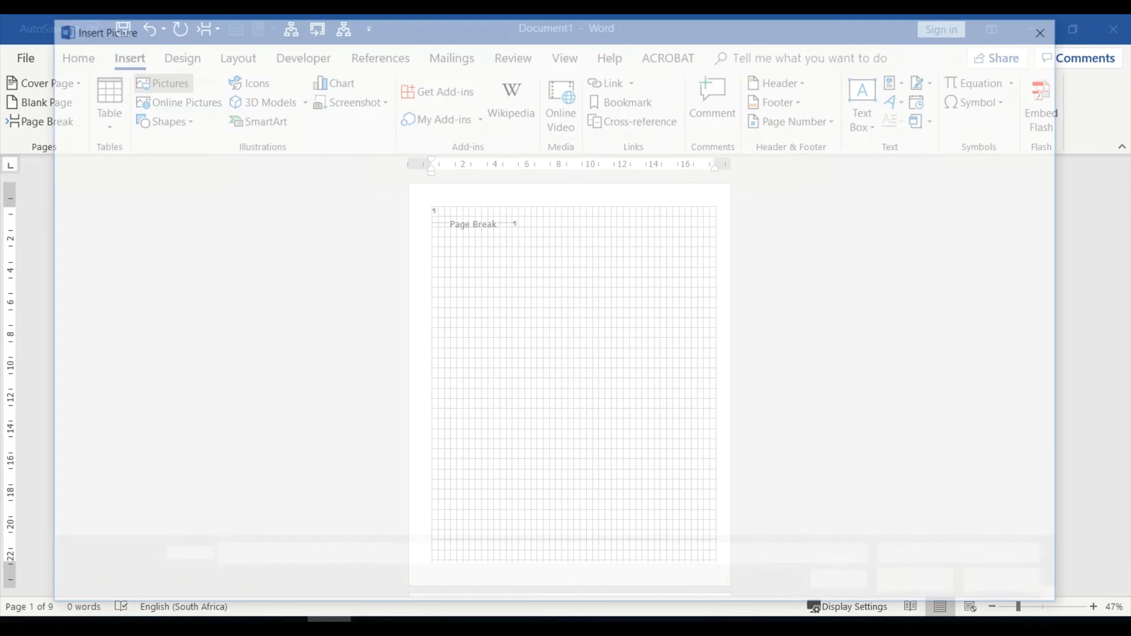
Step: Insert the hexagonal floral frame 2-fr.png from the FLORA Watercolor 3 - Frames folder onto page one
left_click(169, 83)
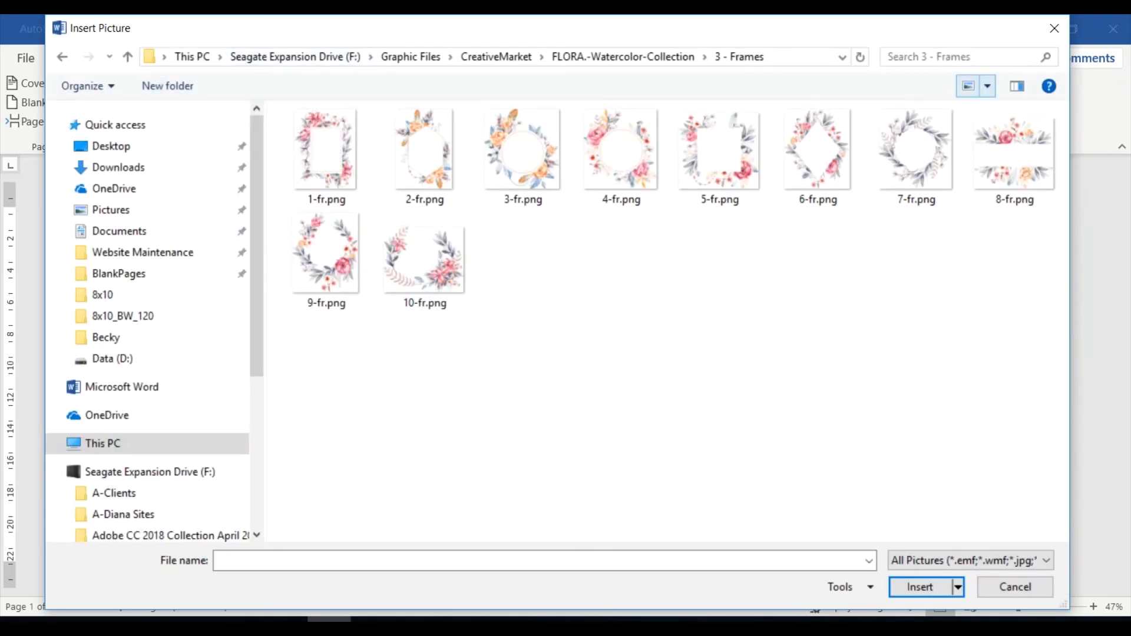
left_click(968, 85)
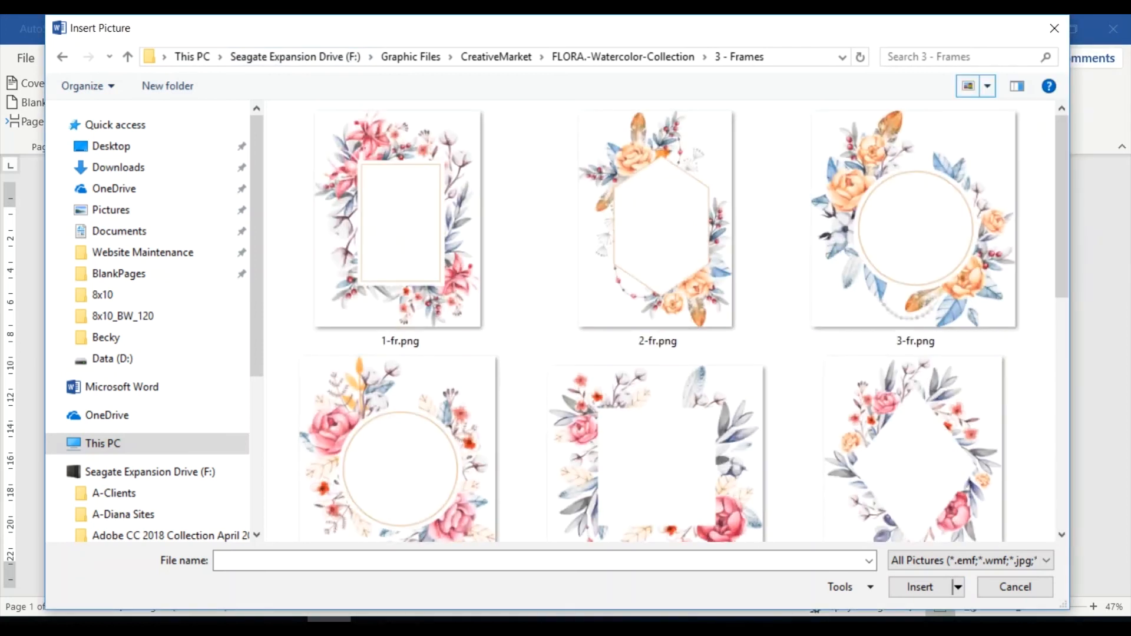
left_click(658, 453)
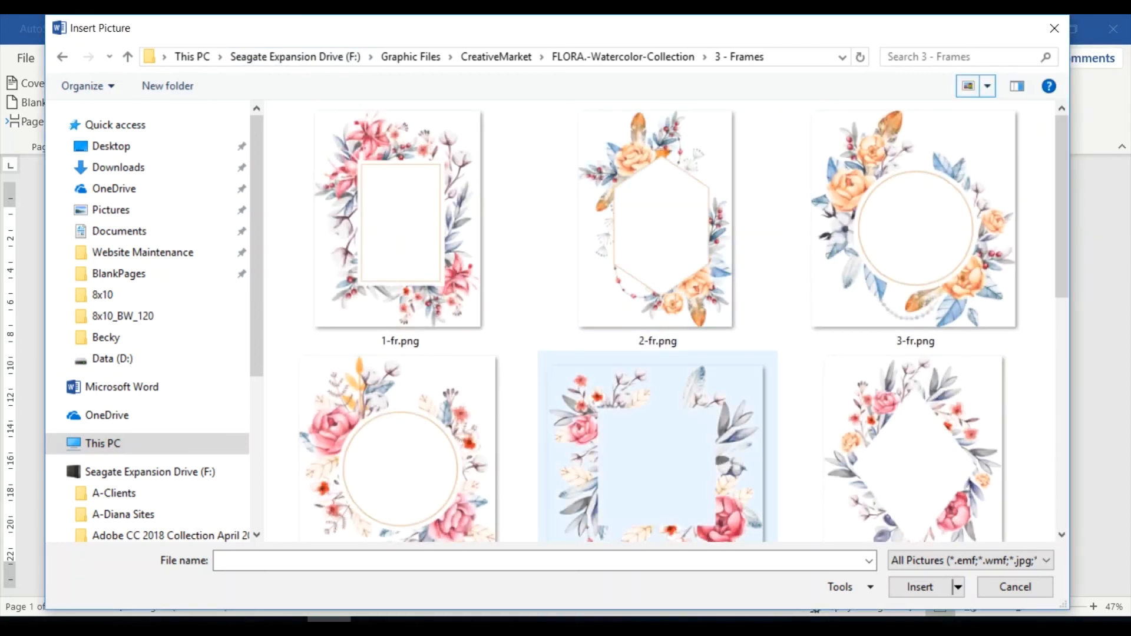
left_click(656, 220)
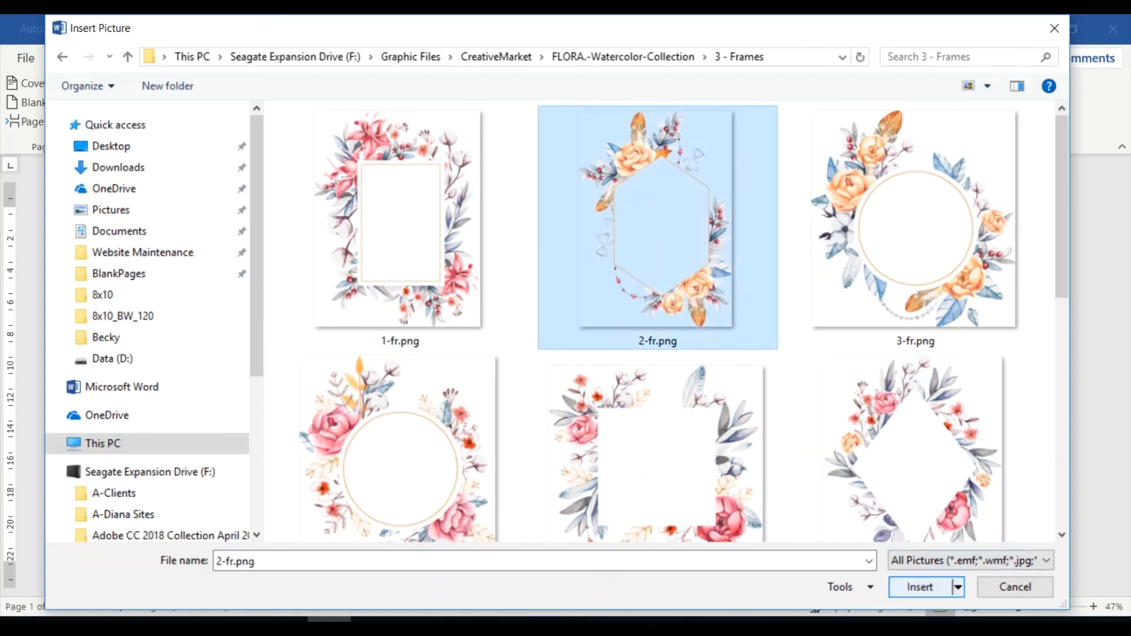
left_click(919, 587)
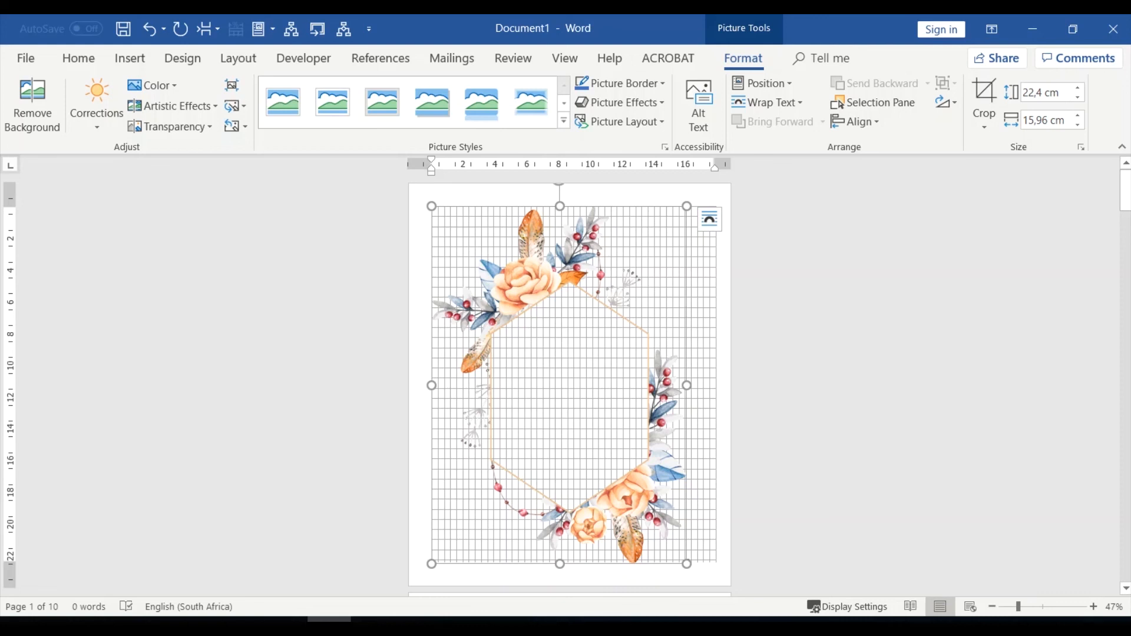
left_click(79, 58)
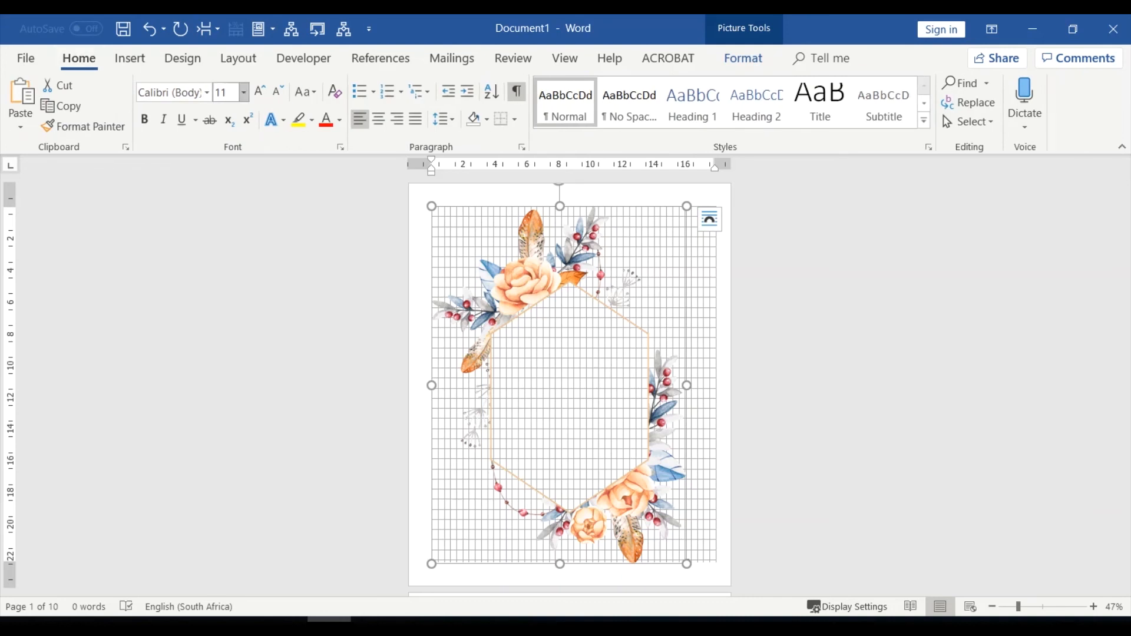